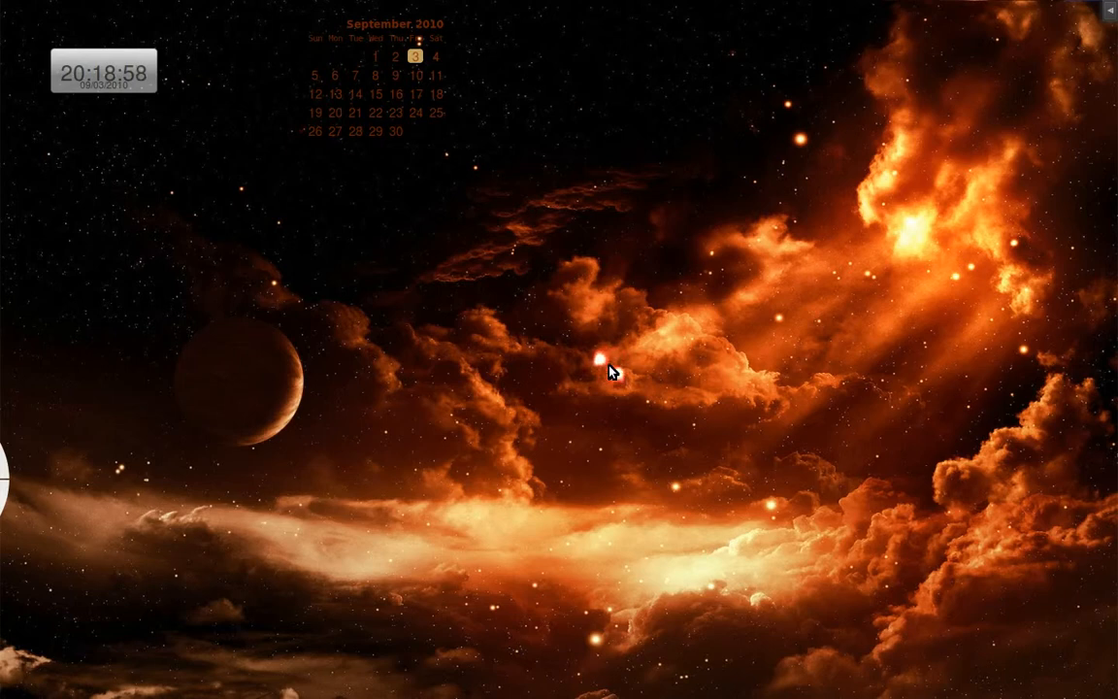
pyautogui.moveTo(612, 373)
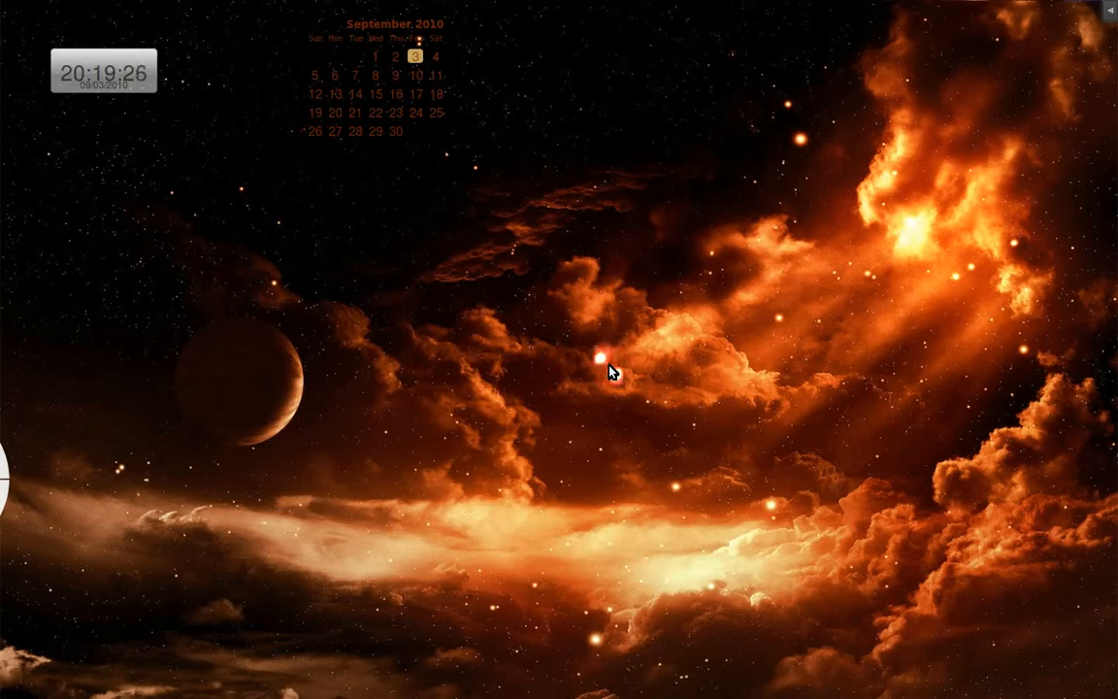
pyautogui.moveTo(784, 301)
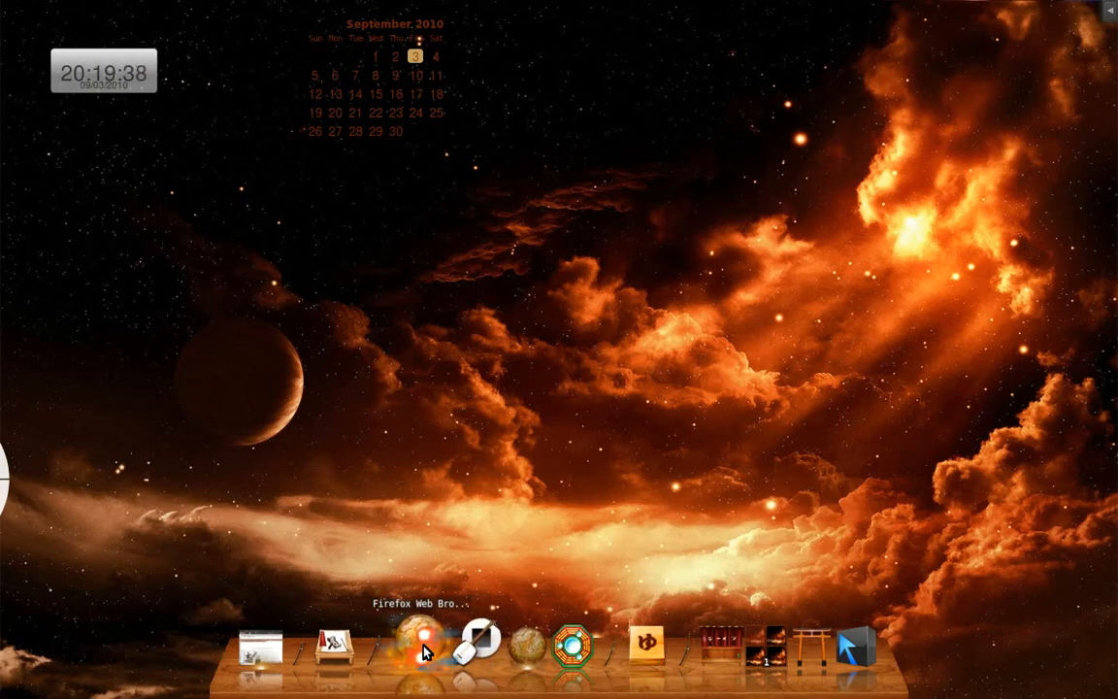
# Step: Launch Firefox from the dock to show the Ubuntu start page beside the add-on notes
pyautogui.click(419, 646)
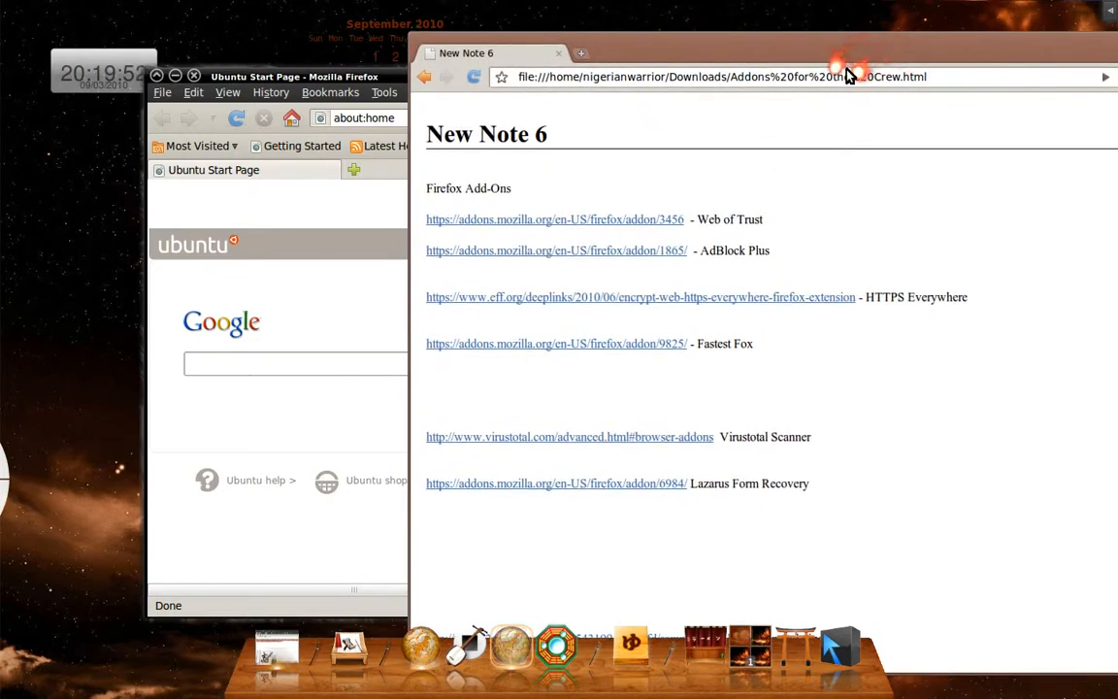
pyautogui.moveTo(791, 124)
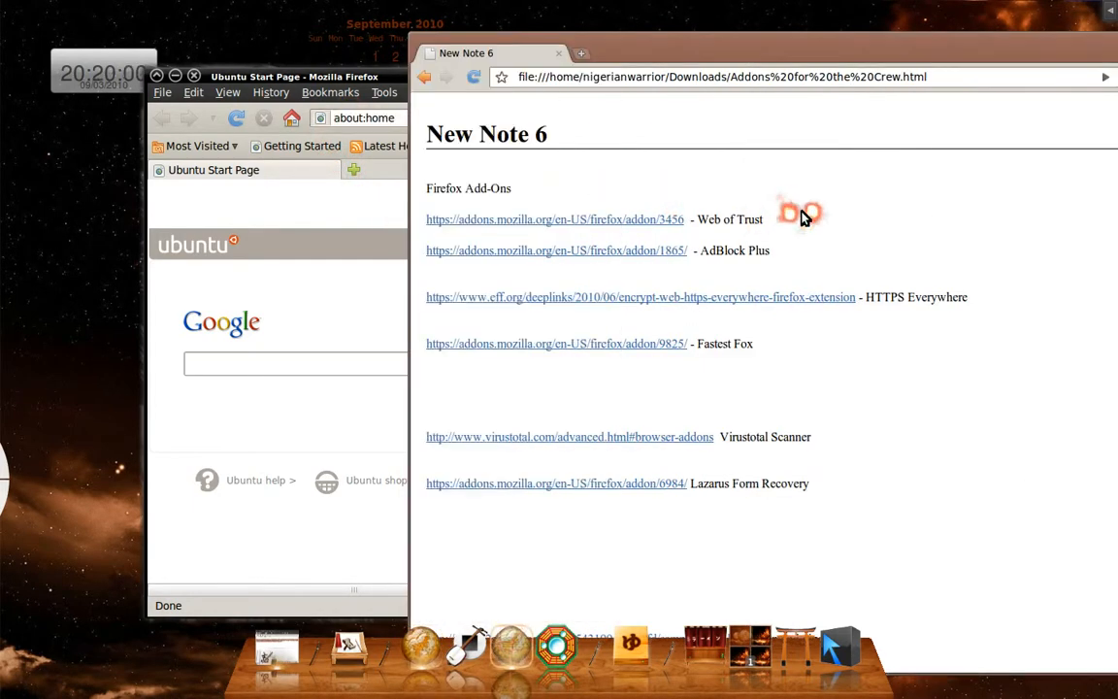
pyautogui.moveTo(737, 225)
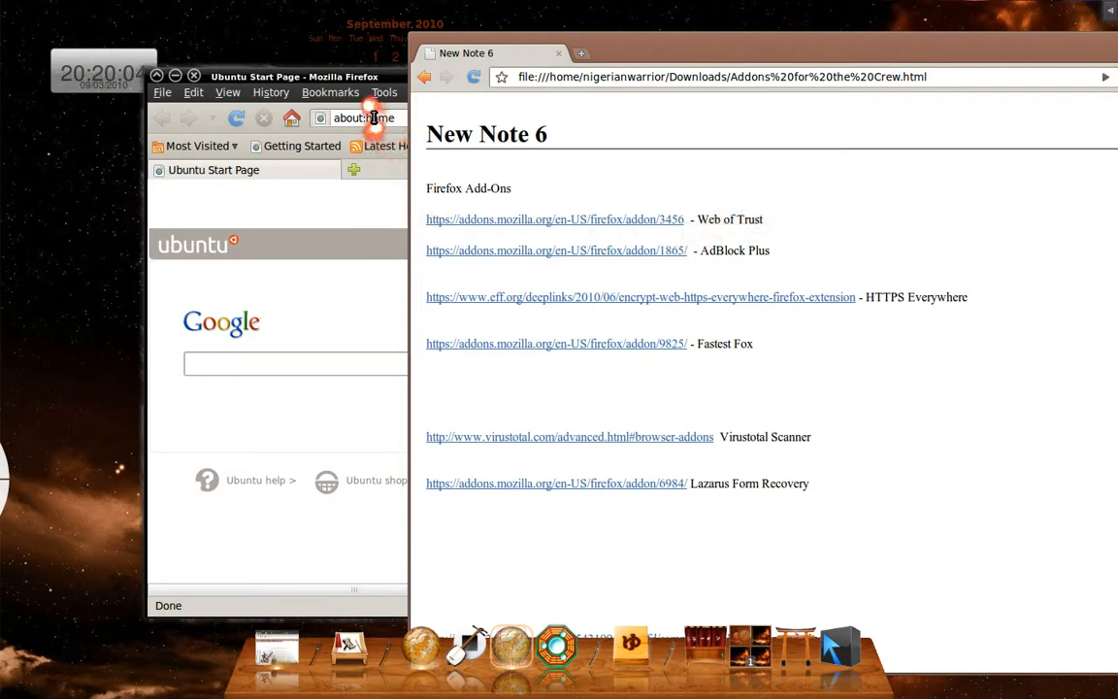
pyautogui.moveTo(364, 118)
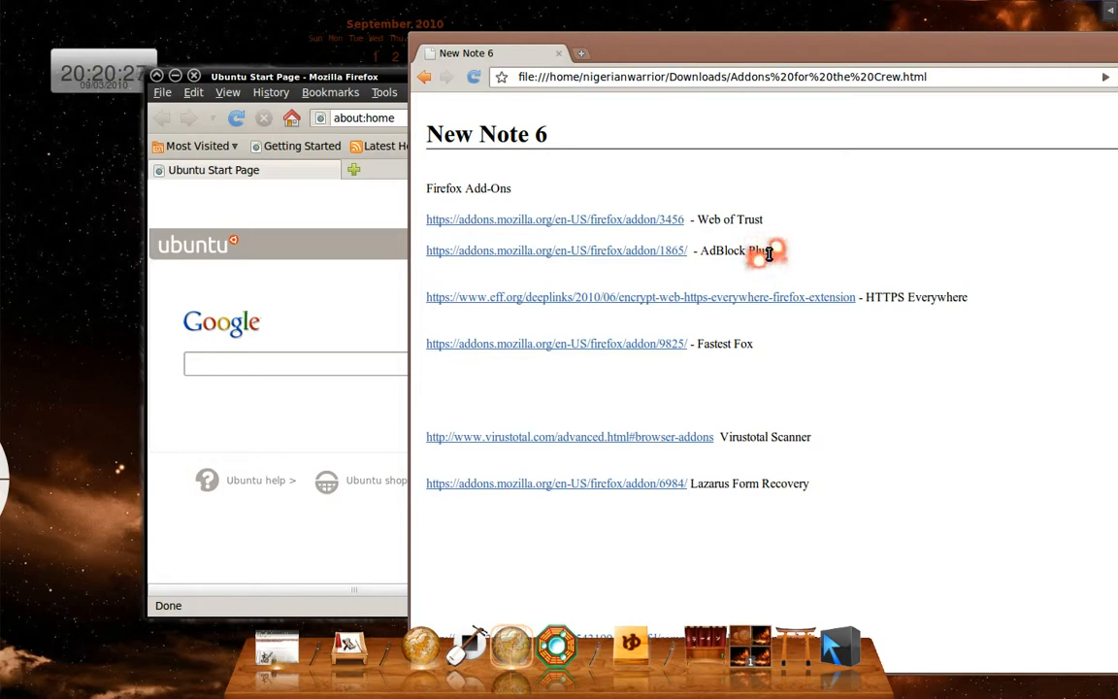
pyautogui.moveTo(897, 326)
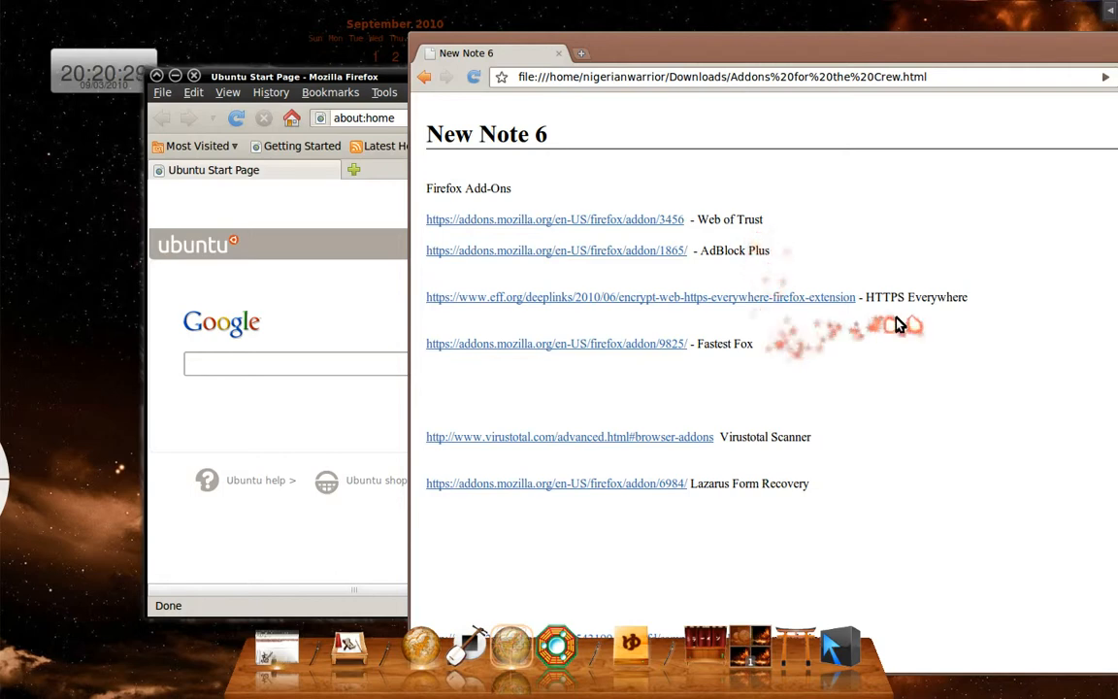
pyautogui.moveTo(956, 294)
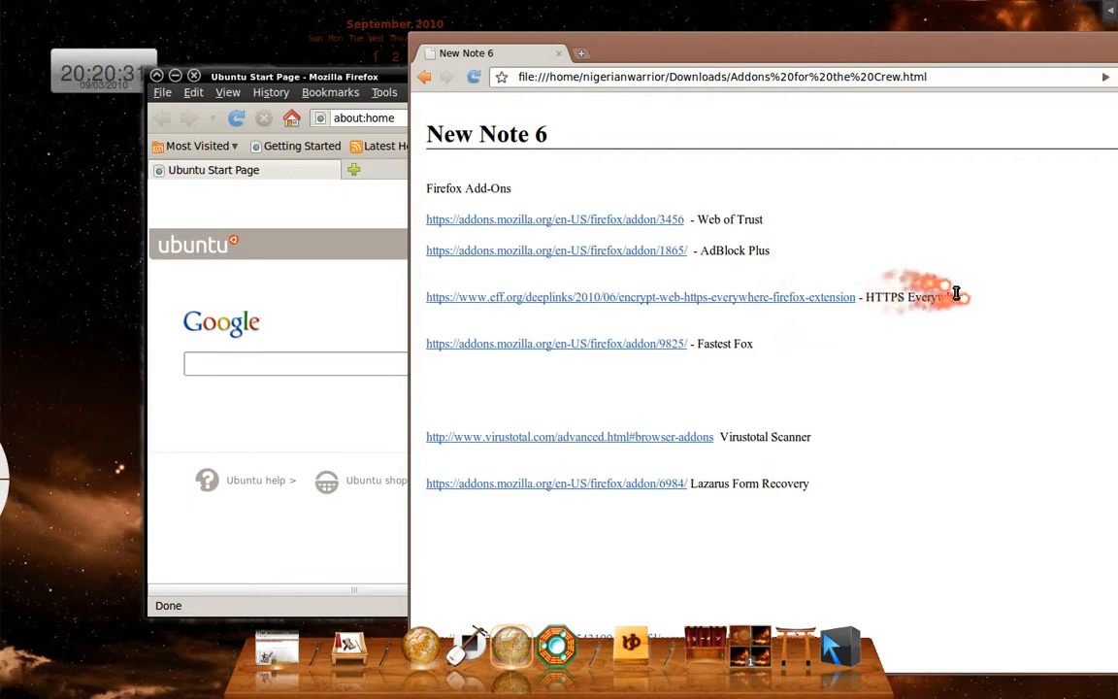
pyautogui.moveTo(864, 340)
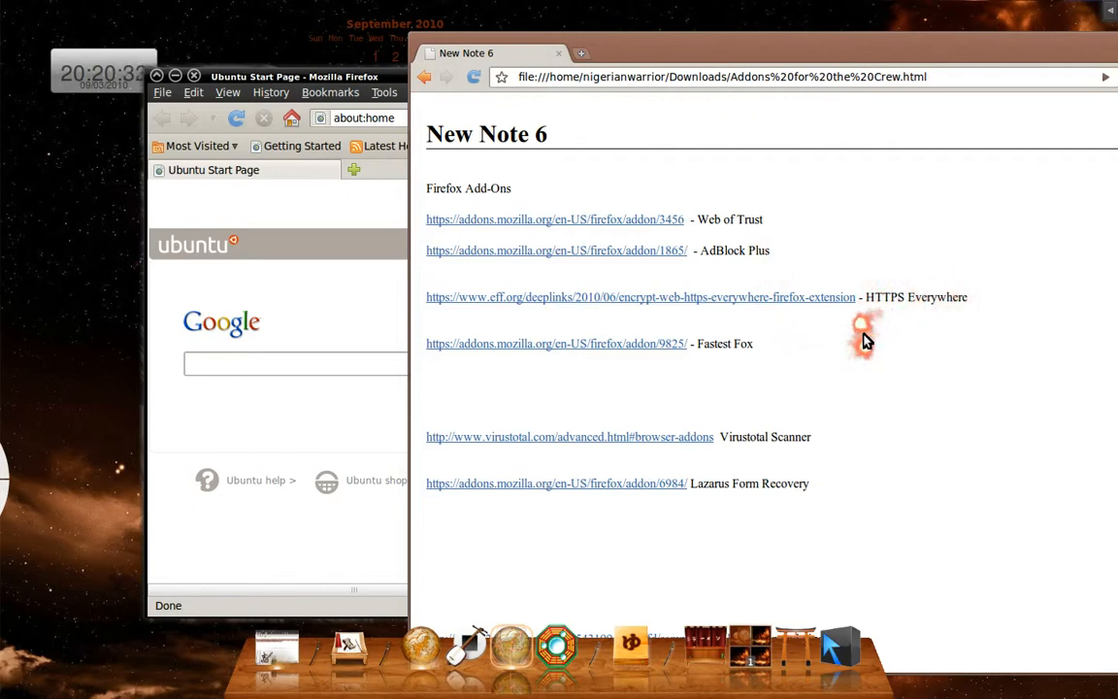
pyautogui.moveTo(758, 291)
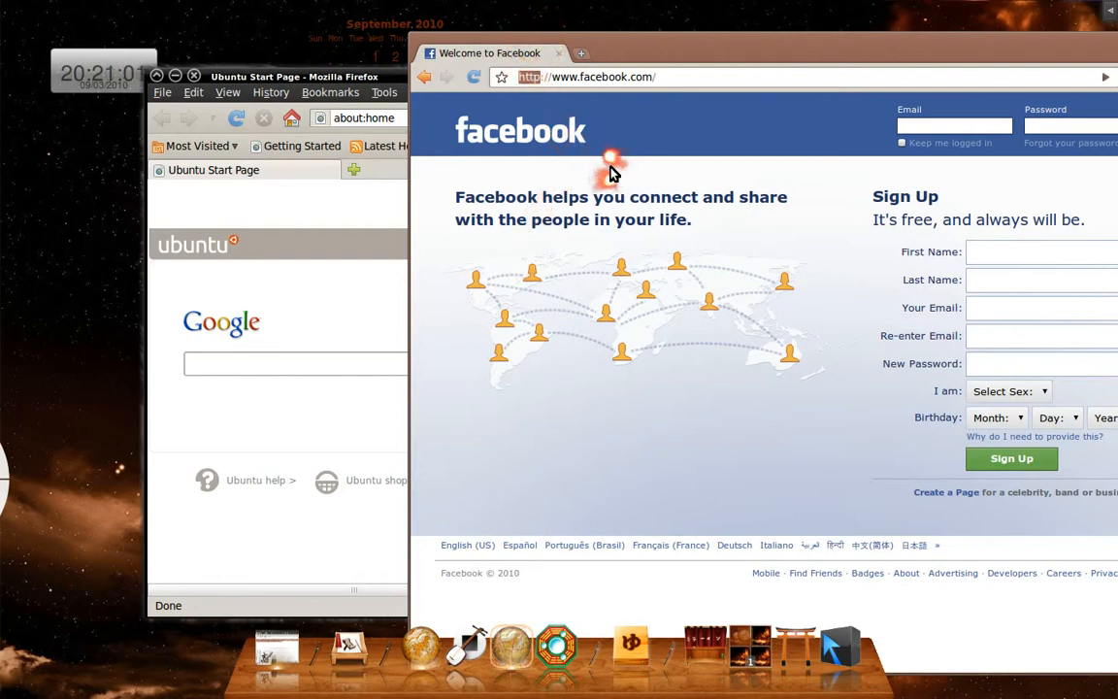
pyautogui.moveTo(878, 179)
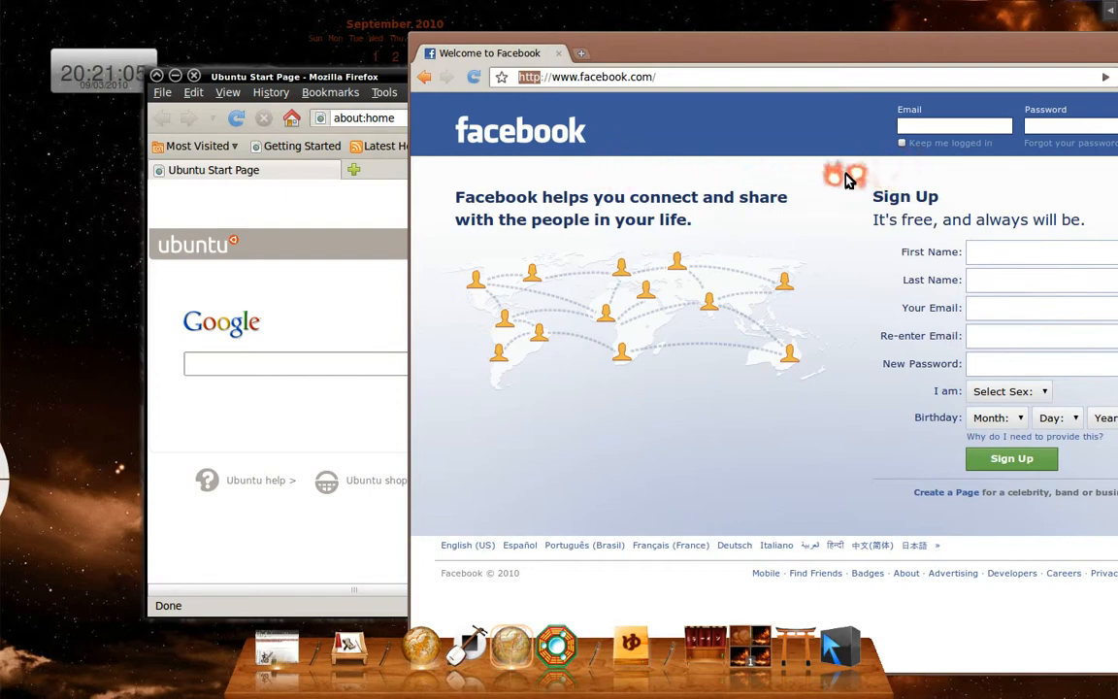
# Step: Reload Facebook using its secure https address
pyautogui.click(679, 77)
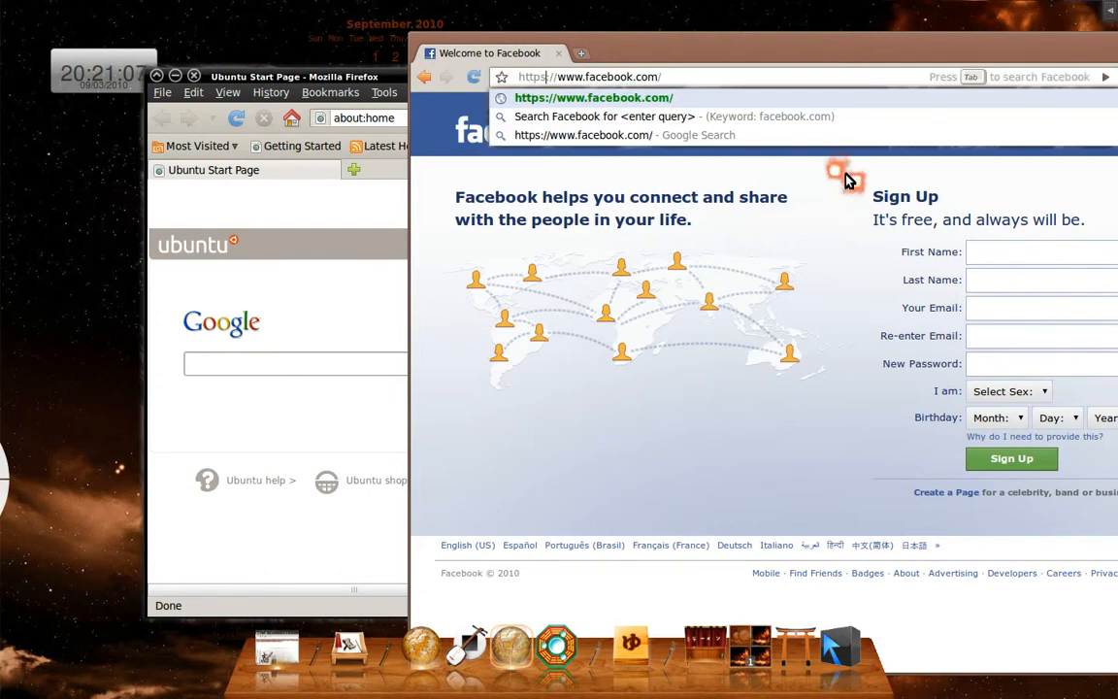
pyautogui.press('Return')
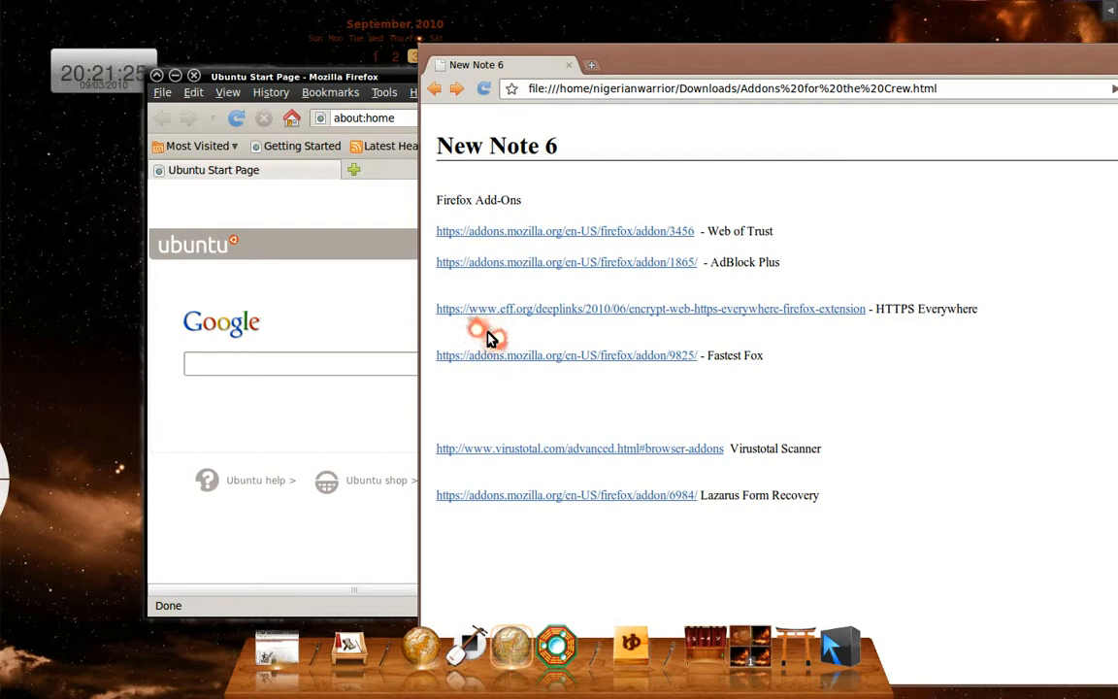
pyautogui.moveTo(614, 391)
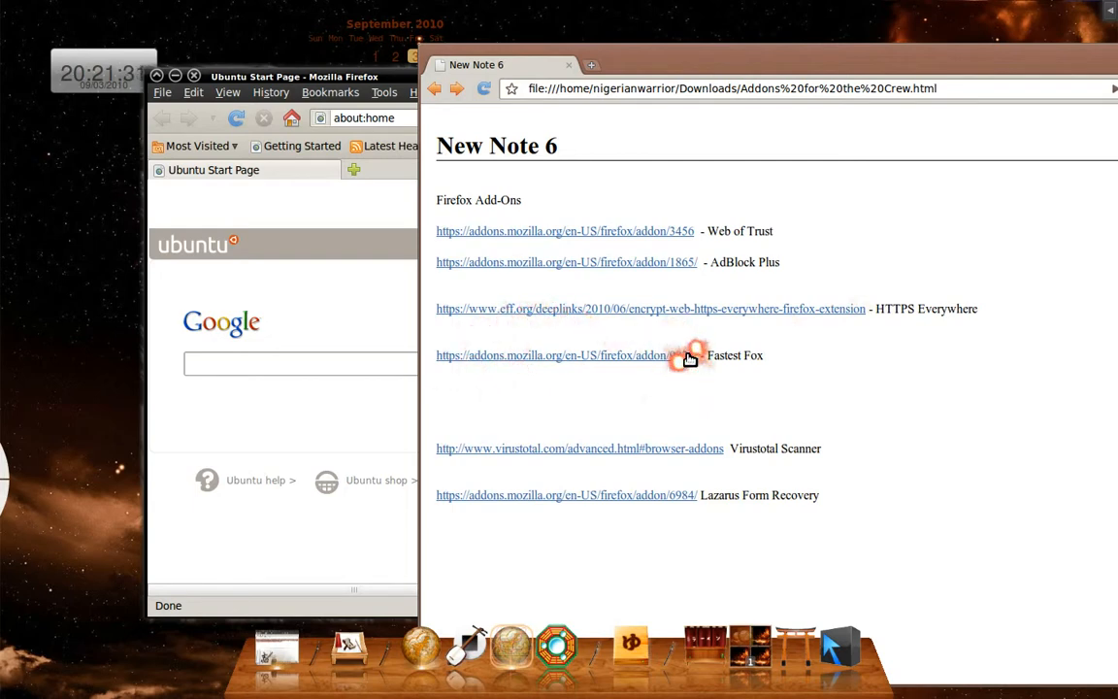
pyautogui.moveTo(590, 265)
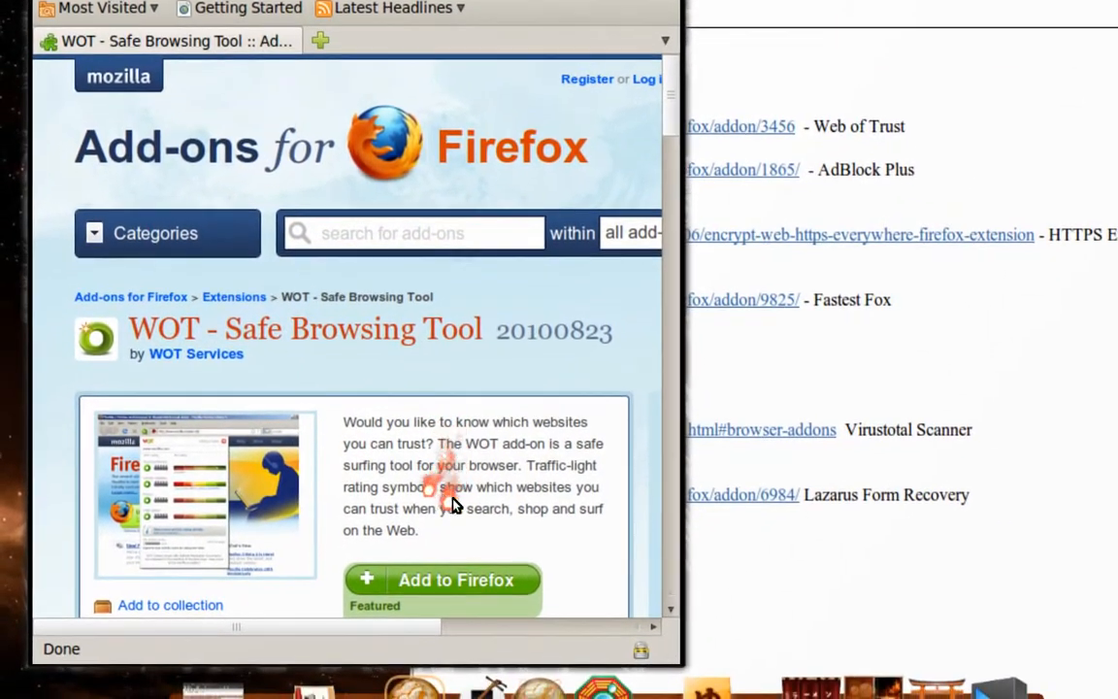
# Step: Scroll the WOT Safe Browsing Tool page down to Reviews and back up
pyautogui.scroll(-3)
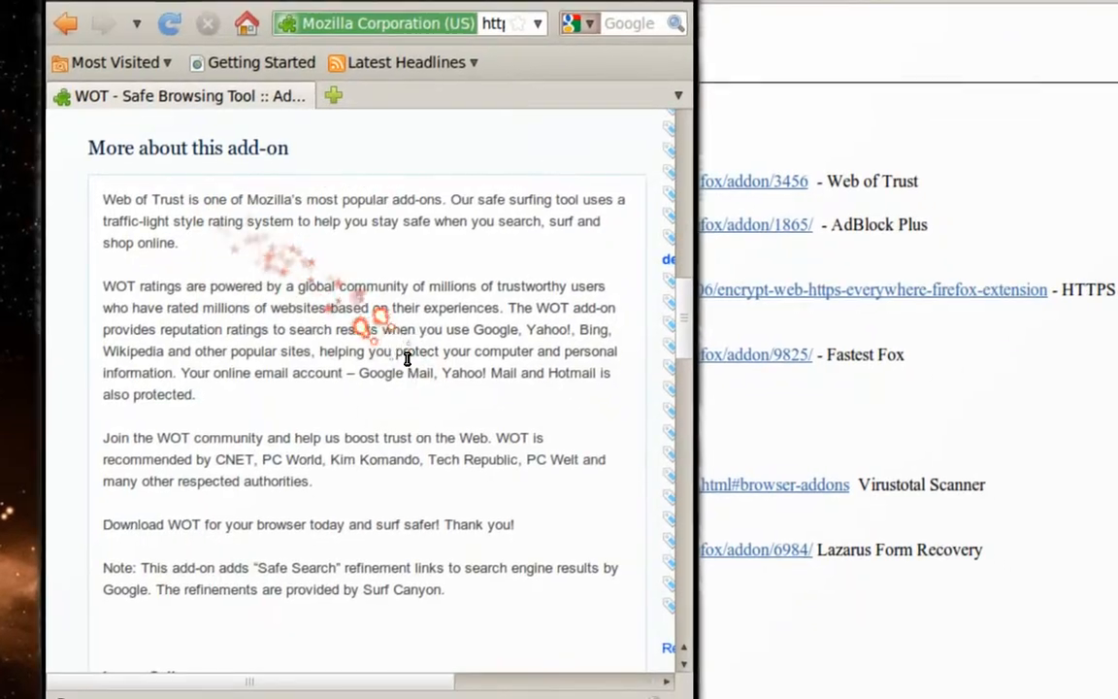
pyautogui.scroll(-3)
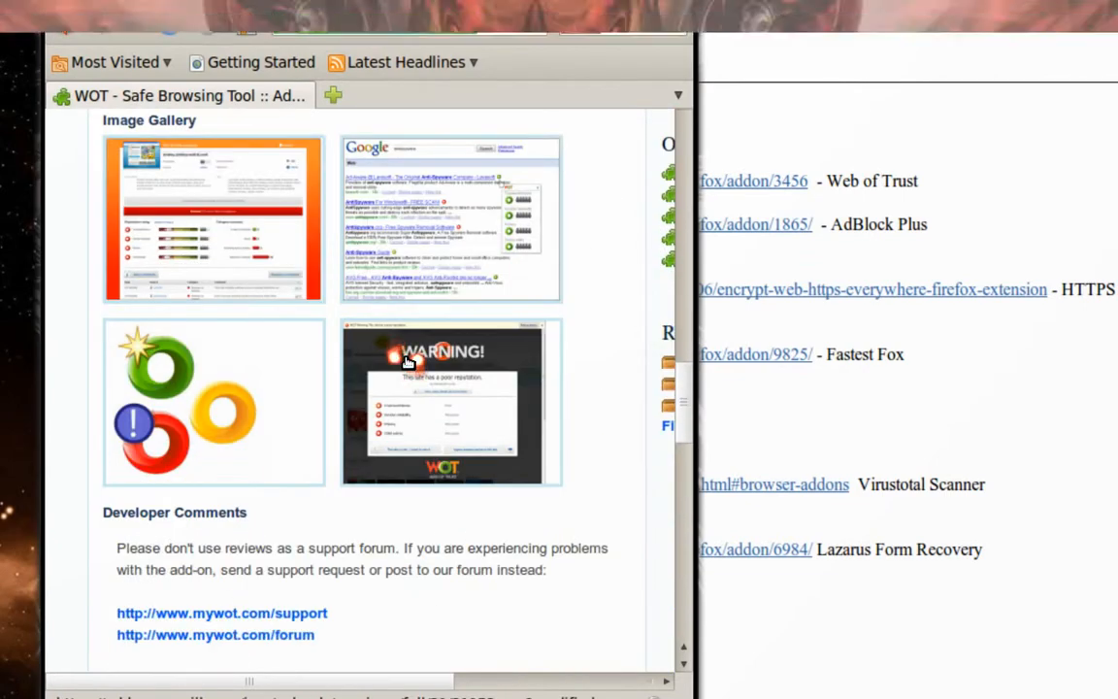
pyautogui.scroll(-3)
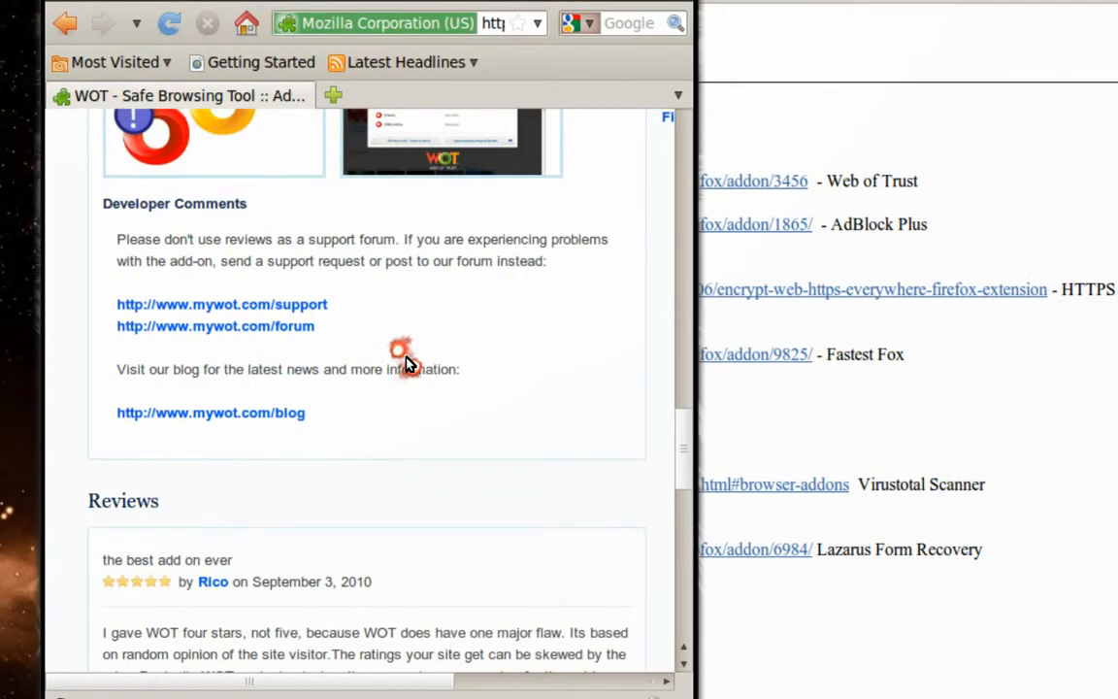
pyautogui.scroll(-3)
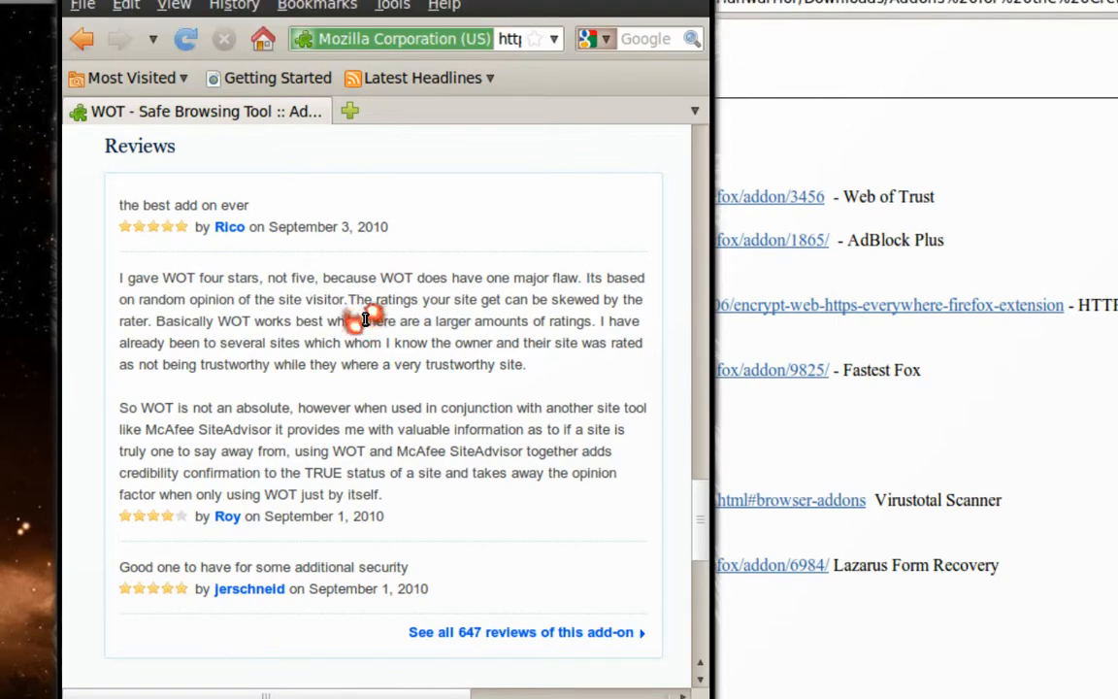
pyautogui.moveTo(363, 319)
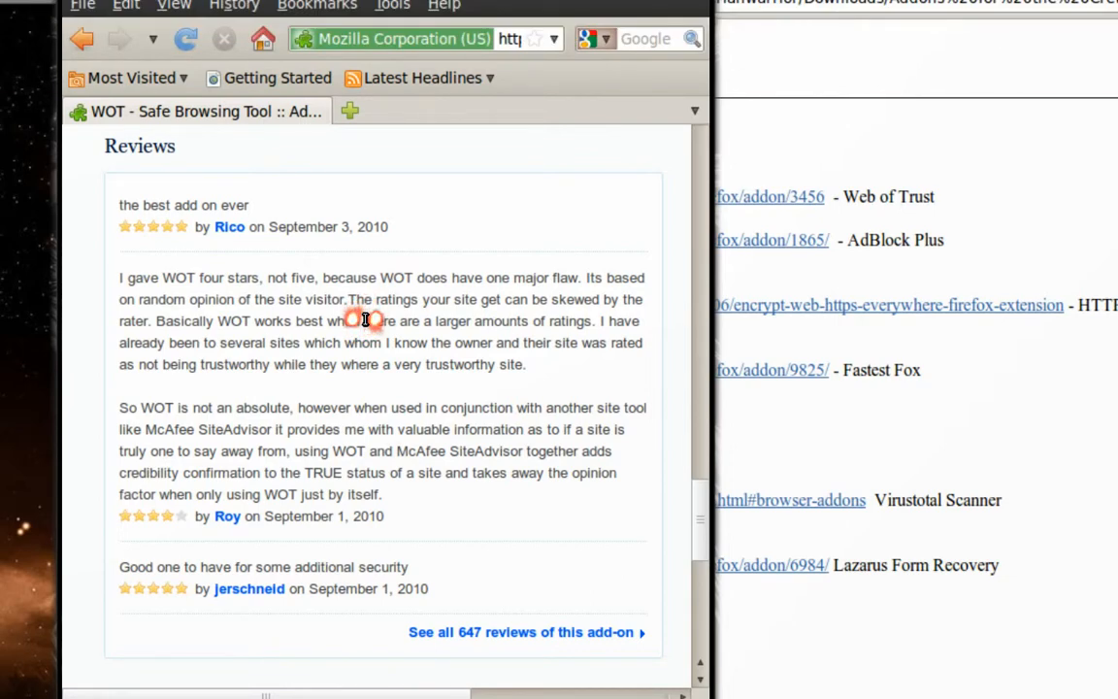
pyautogui.moveTo(364, 321)
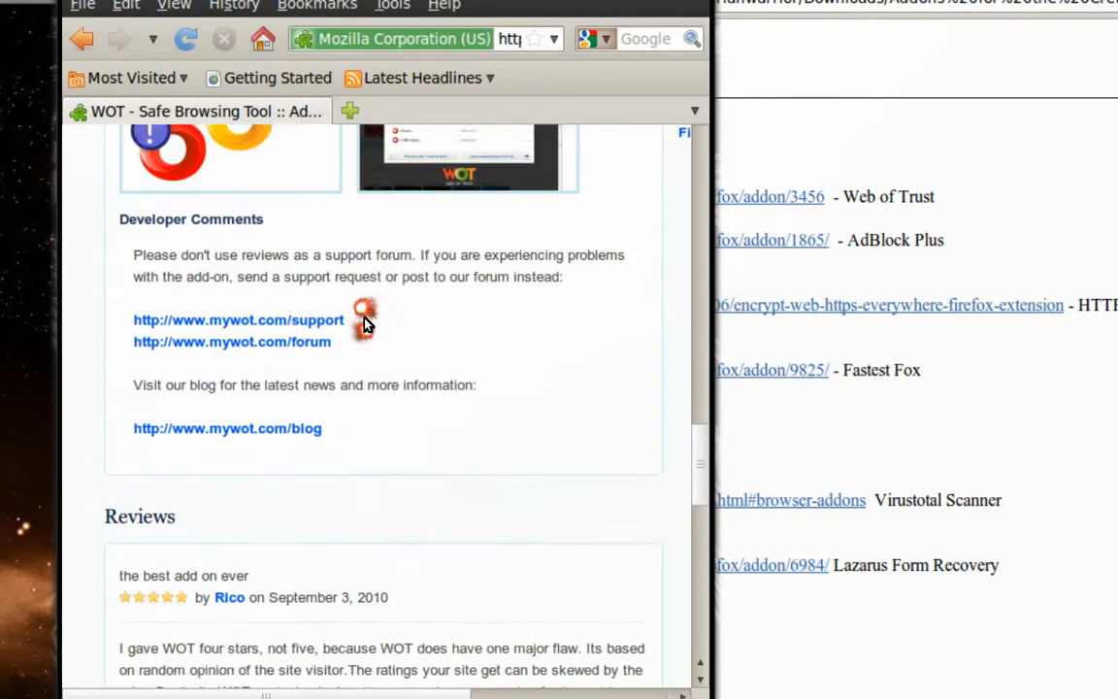
pyautogui.scroll(3)
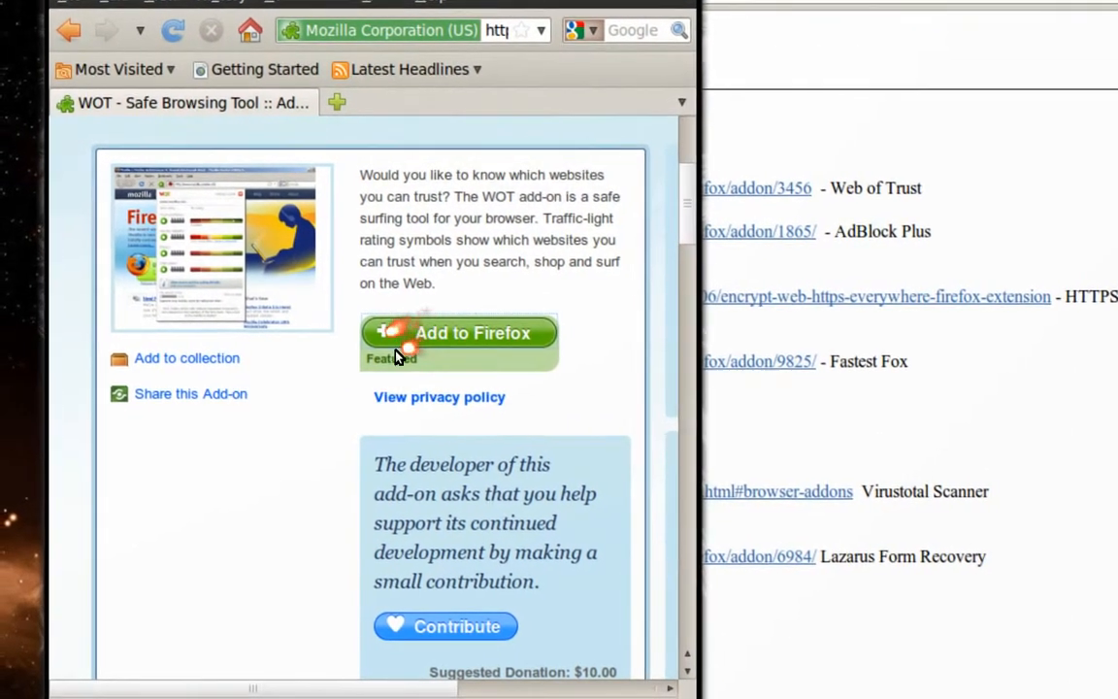
# Step: Add WOT Safe Browsing Tool to Firefox and confirm with Install Now
pyautogui.click(473, 332)
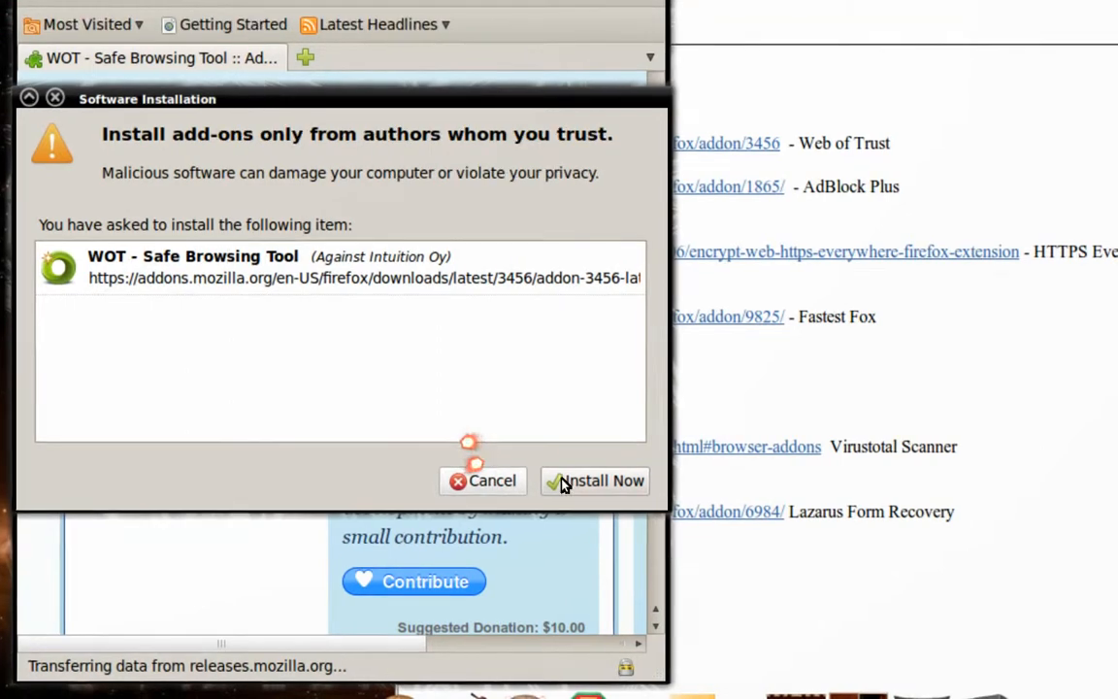
pyautogui.click(595, 481)
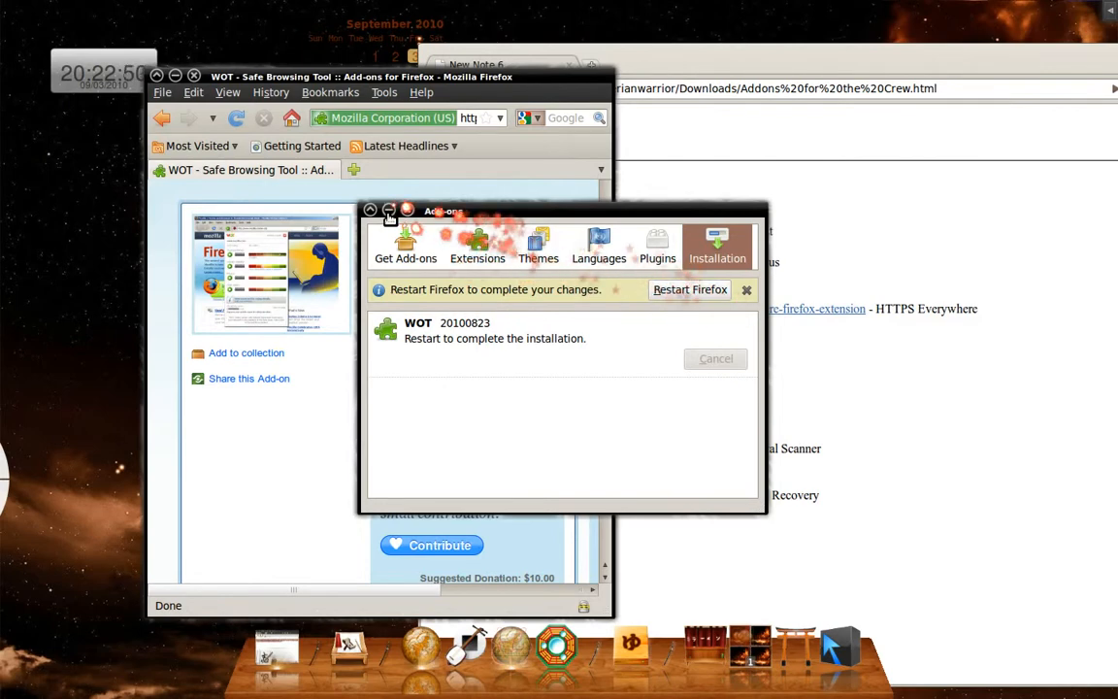
pyautogui.moveTo(387, 211)
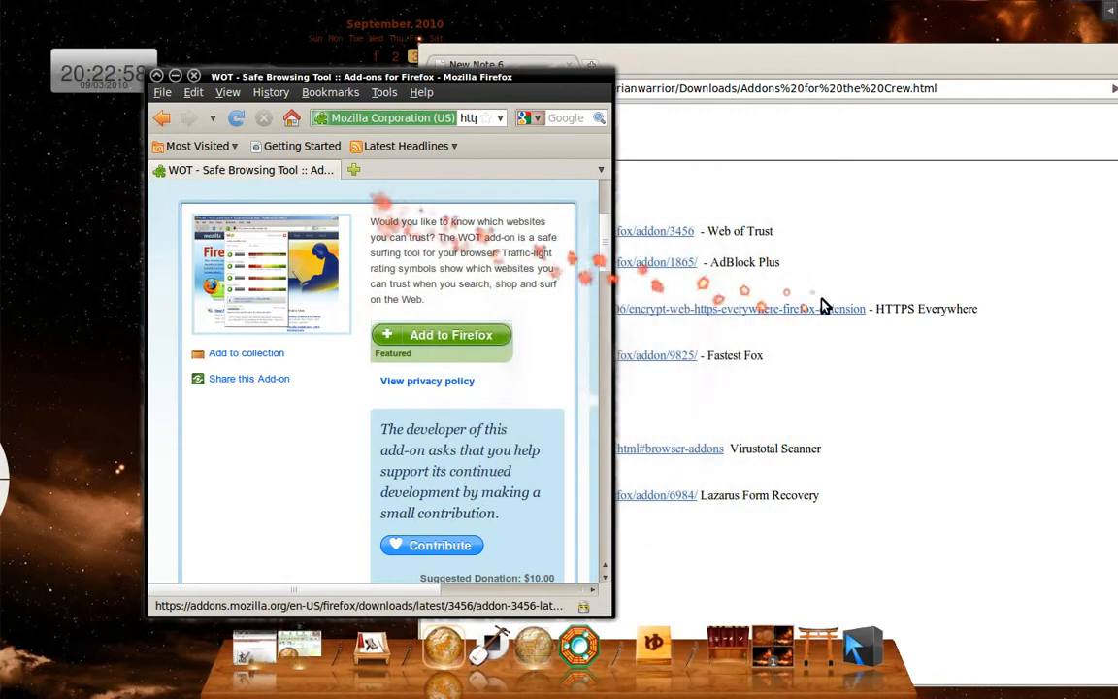
# Step: Open the Adblock Plus link in a new window and install Adblock Plus
pyautogui.rightClick(660, 262)
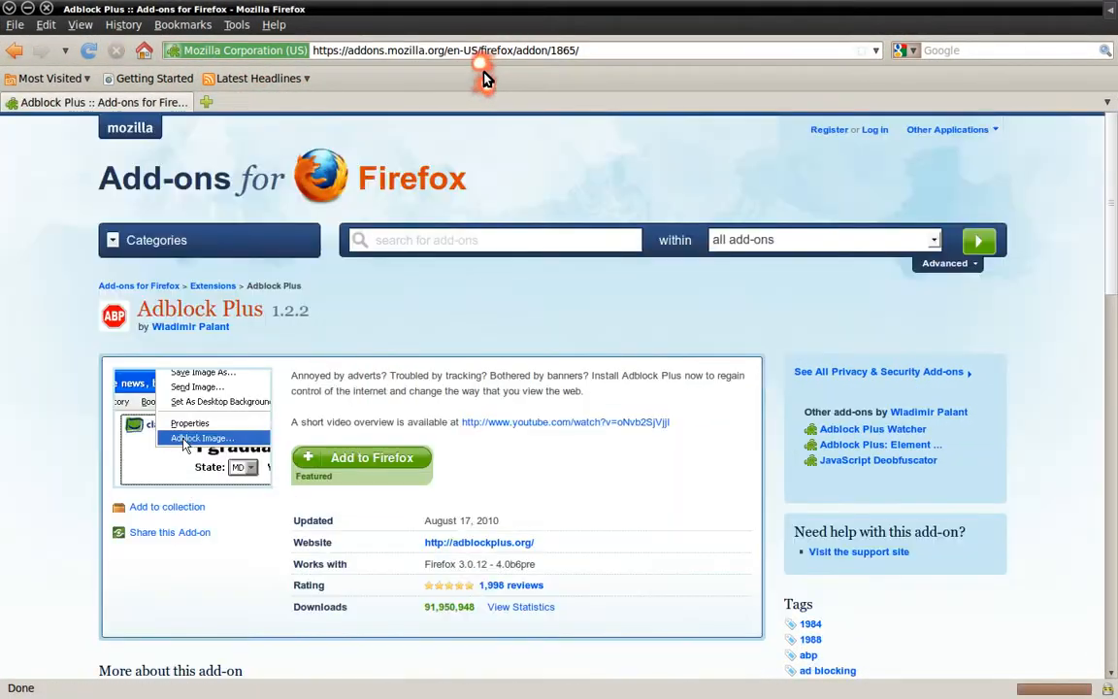
pyautogui.scroll(-3)
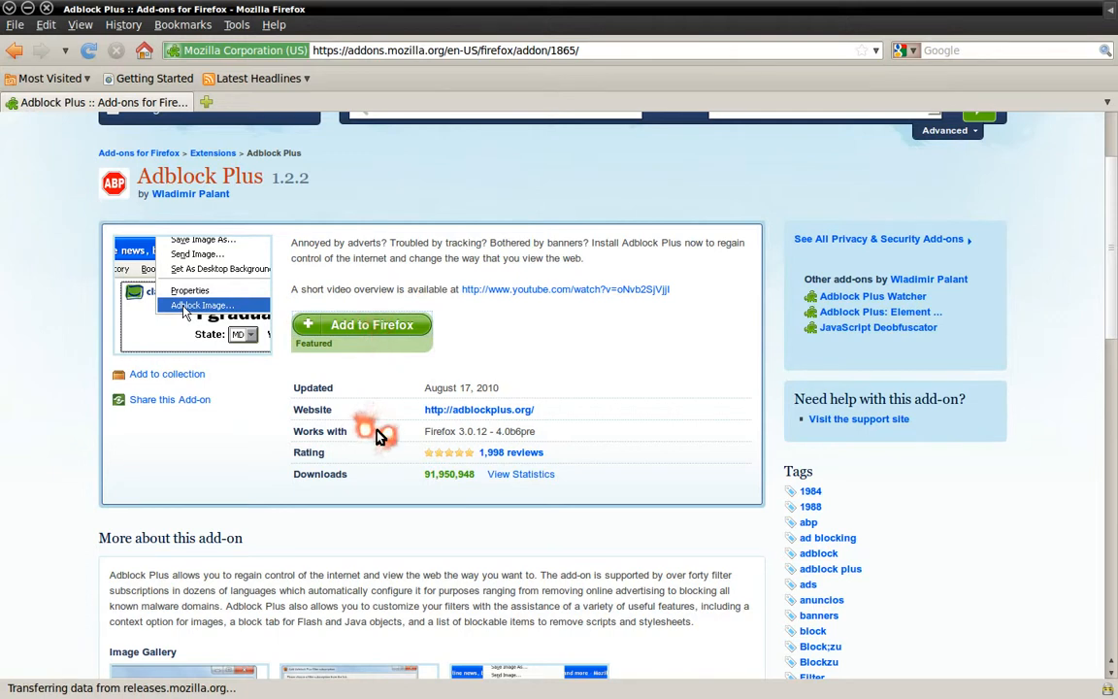
pyautogui.click(361, 324)
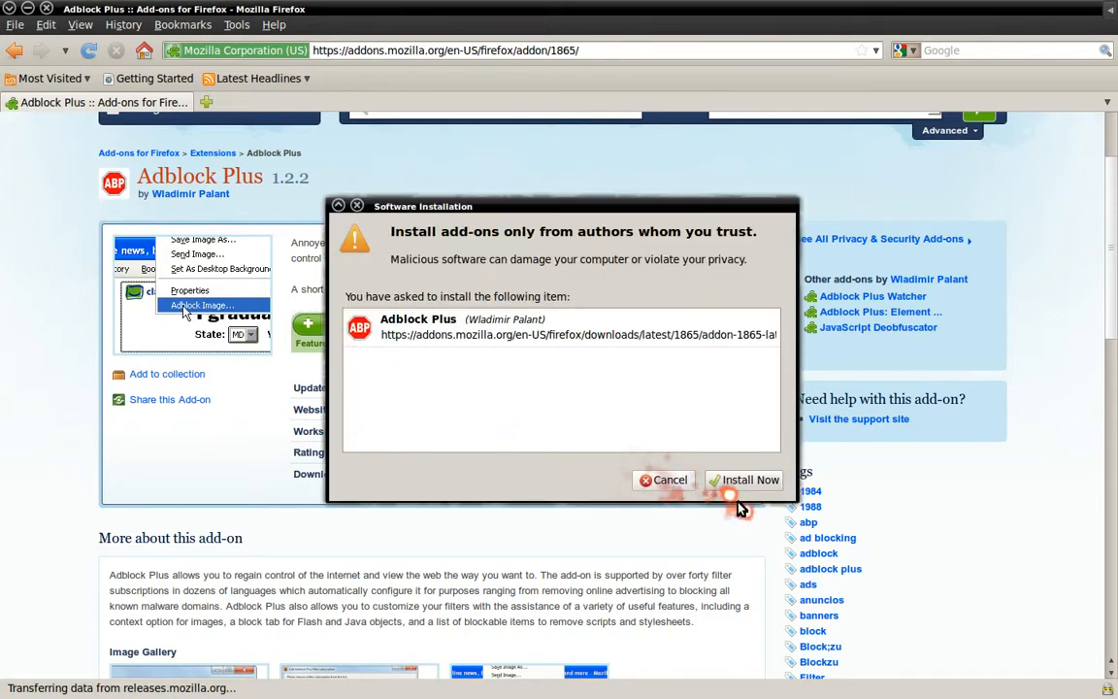
pyautogui.click(743, 478)
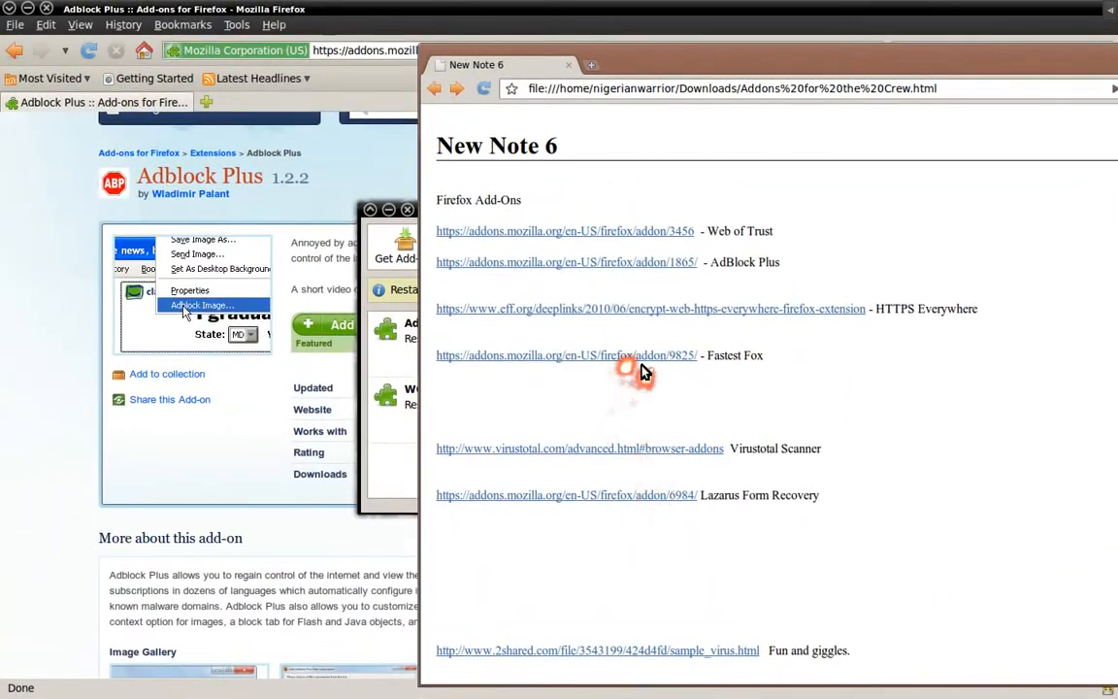
# Step: Open the FastestFox - Browse Faster add-on page and install it
pyautogui.rightClick(631, 369)
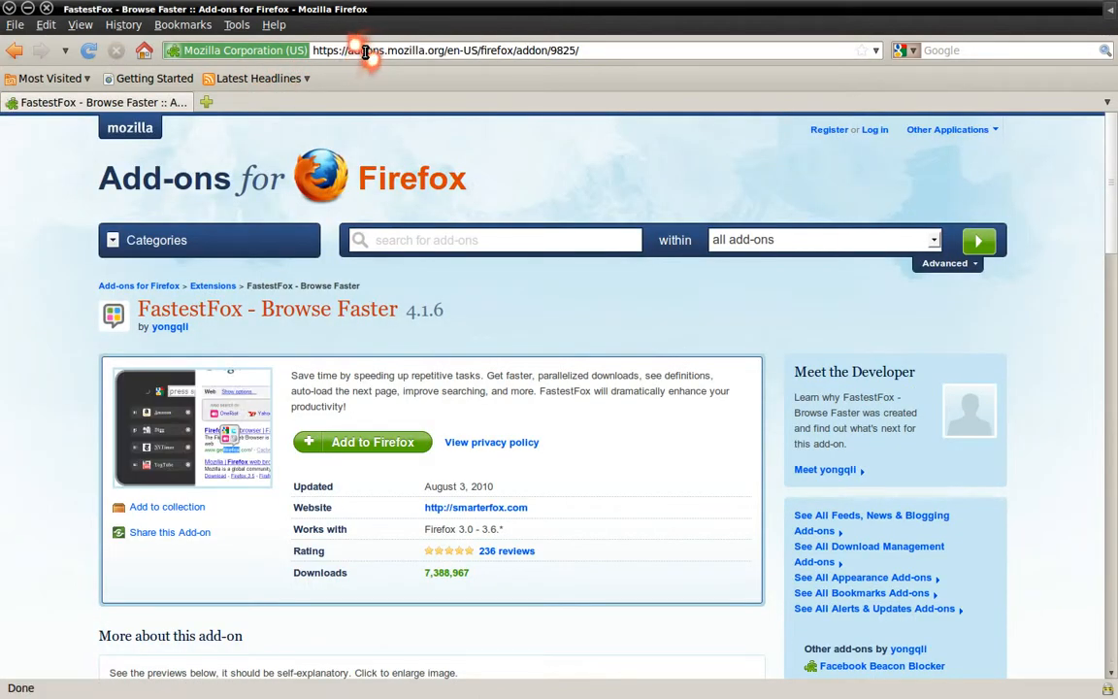
pyautogui.moveTo(427, 417)
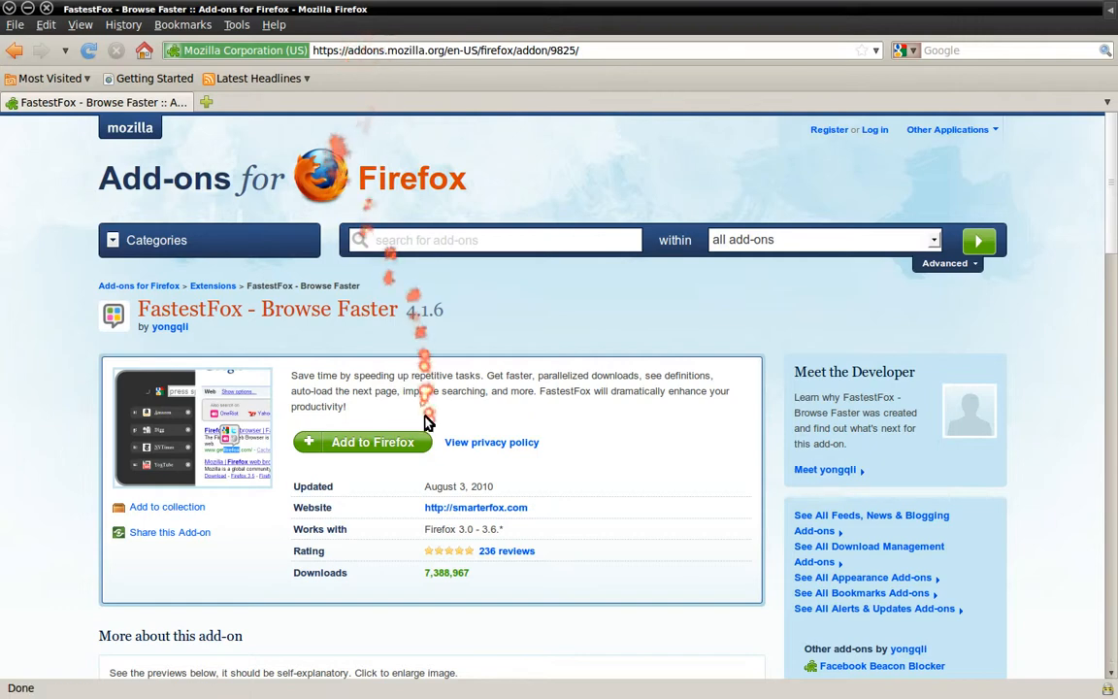
pyautogui.moveTo(441, 376)
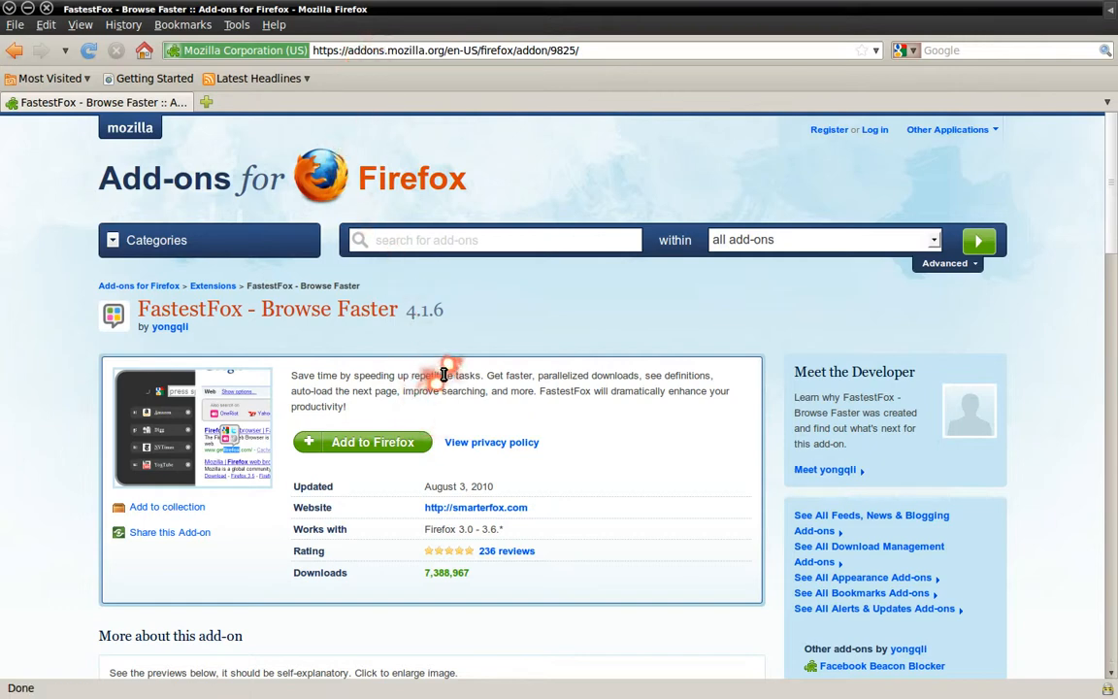
pyautogui.scroll(-3)
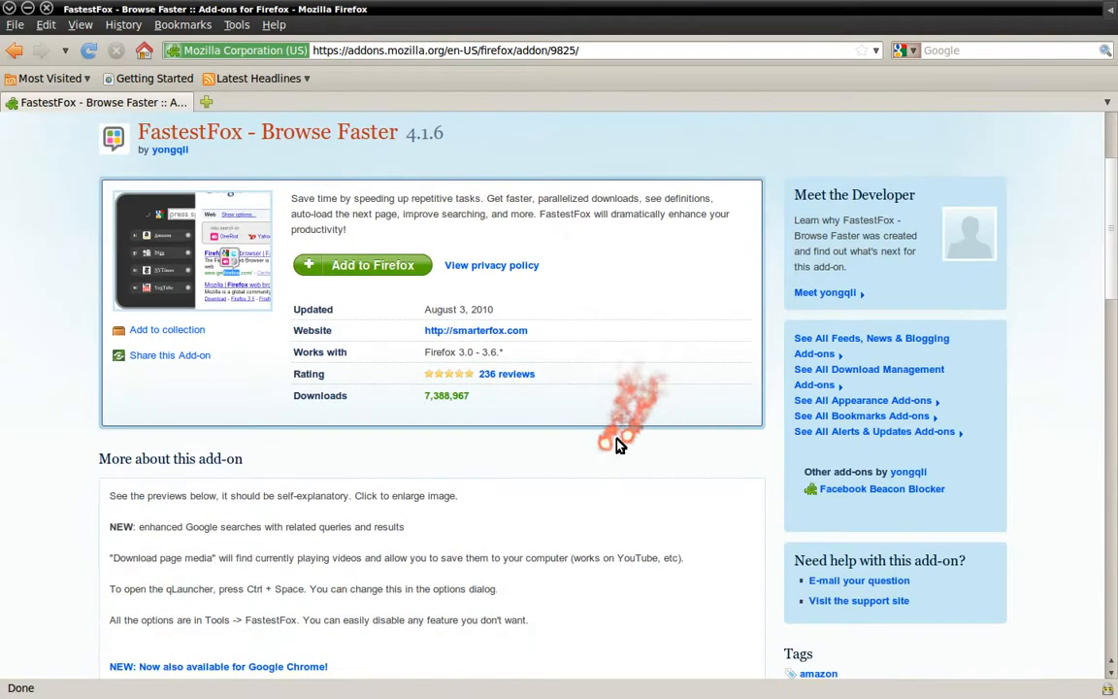
pyautogui.scroll(-3)
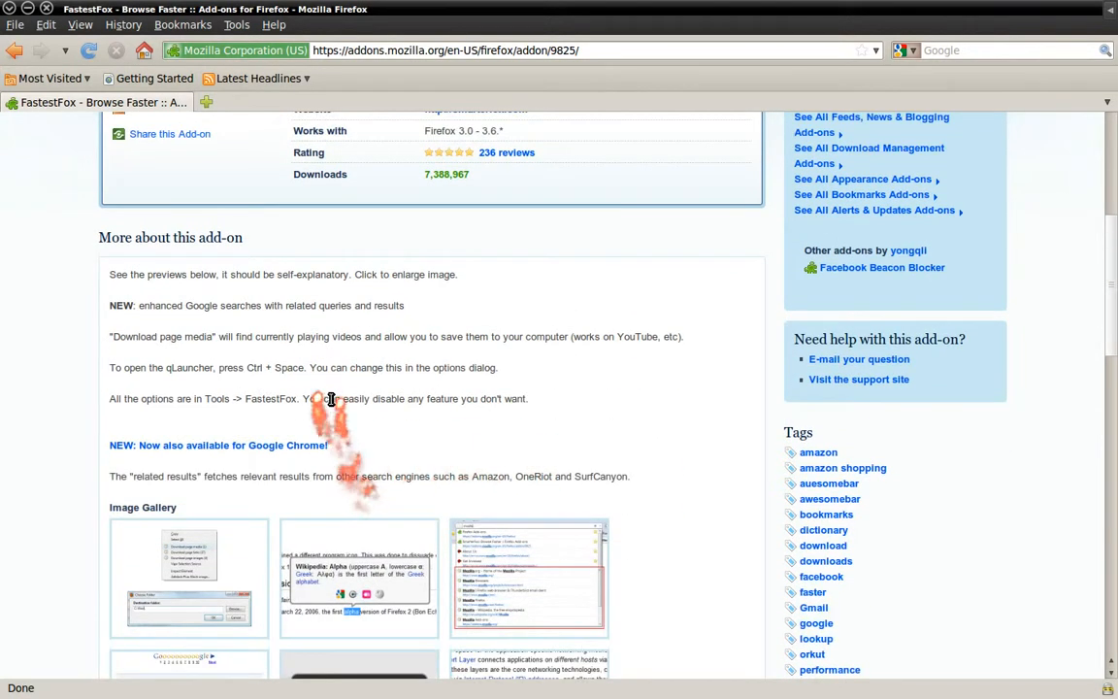
pyautogui.scroll(-3)
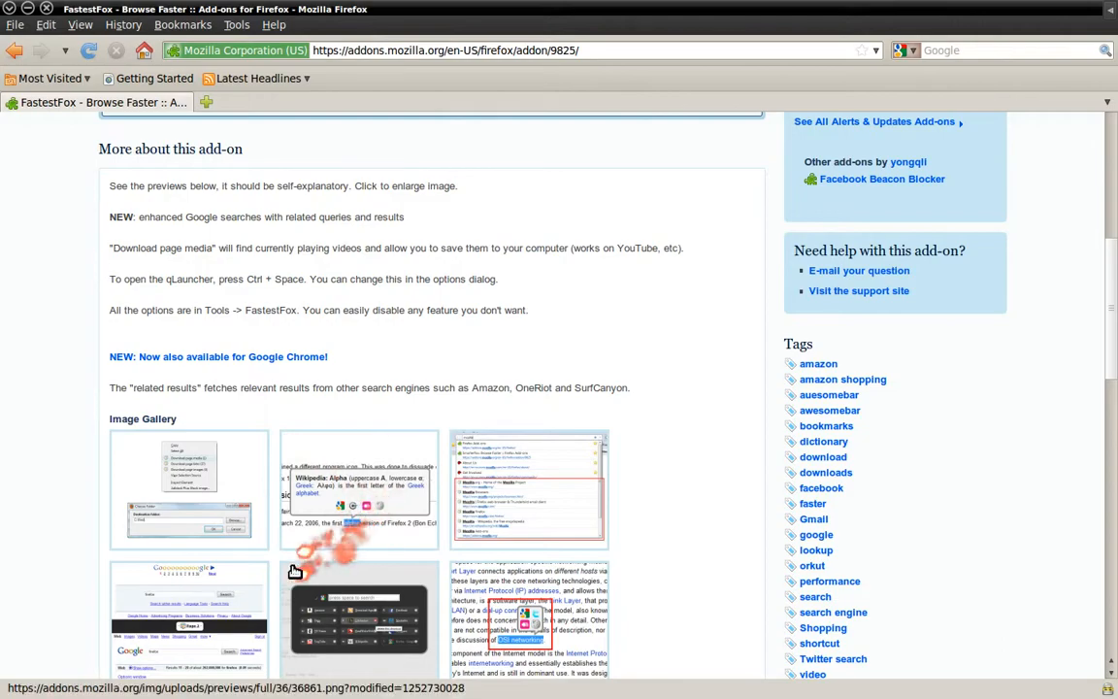
pyautogui.scroll(-3)
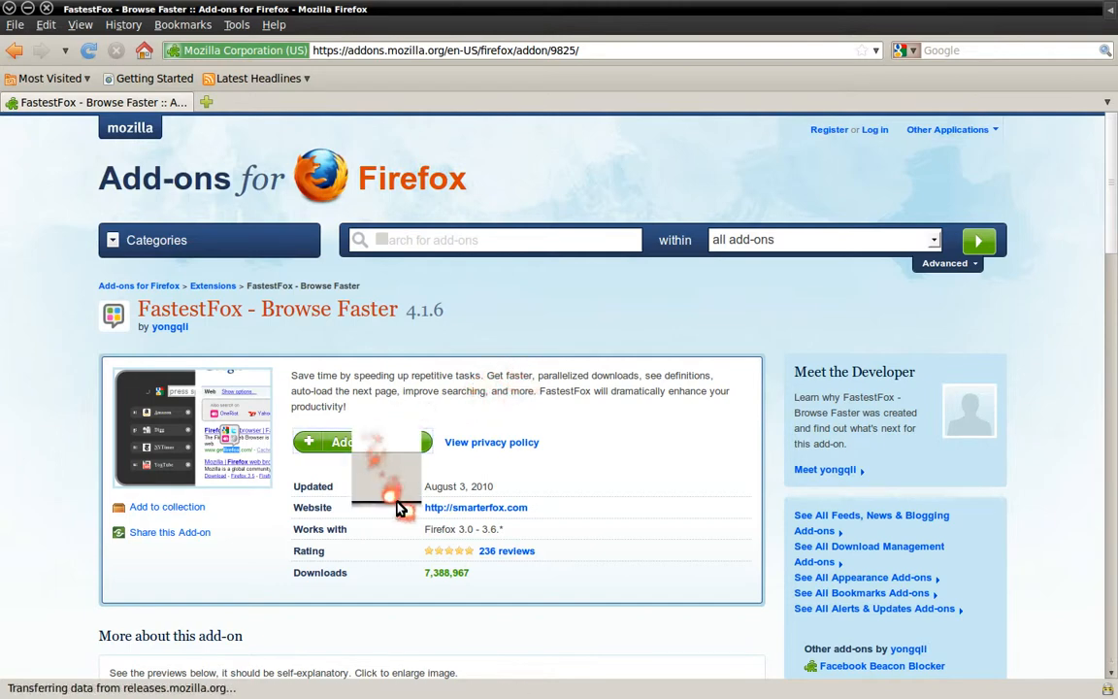
pyautogui.click(340, 442)
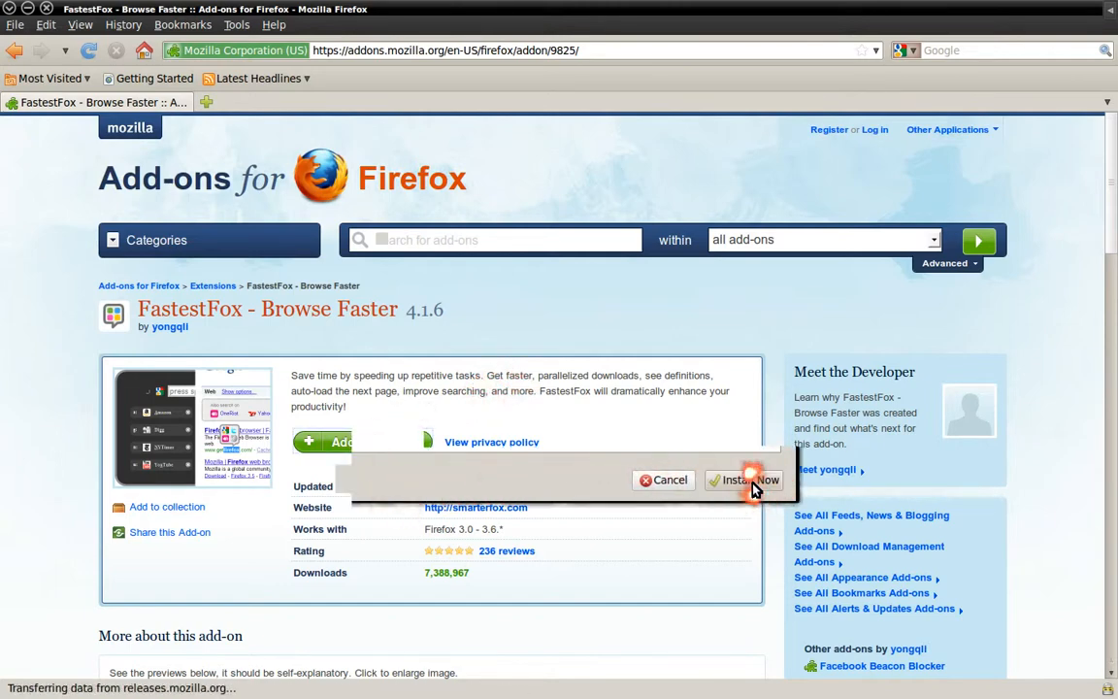
pyautogui.click(742, 479)
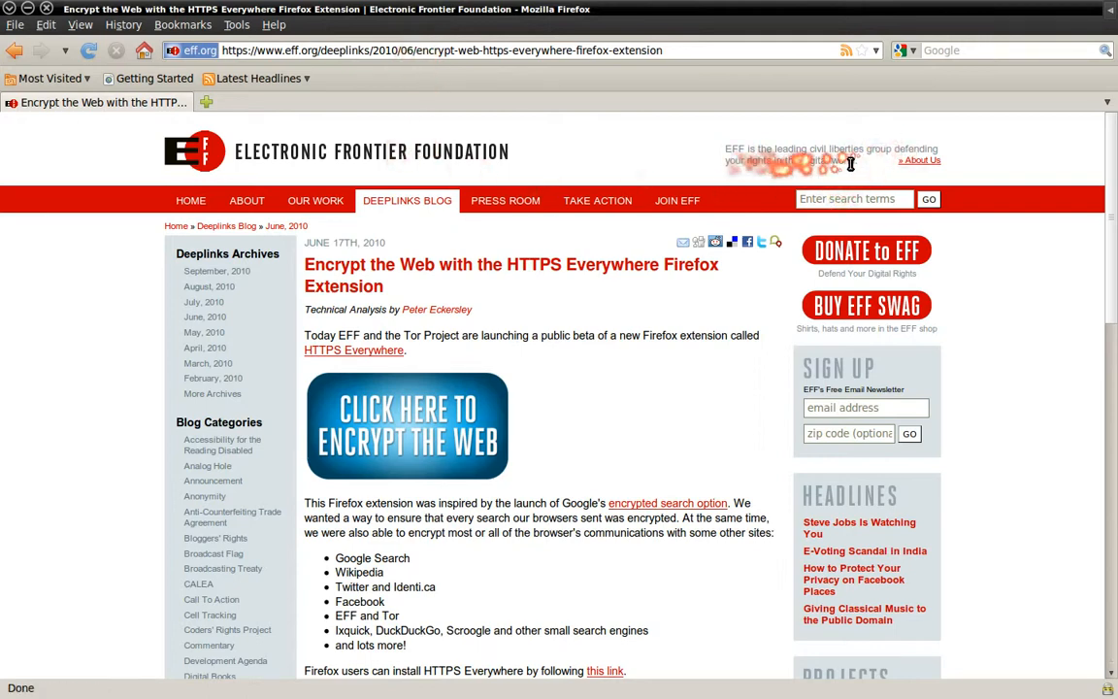
# Step: Install HTTPS Everywhere from the EFF article, then enter the VirusTotal browser-addons URL
pyautogui.scroll(-3)
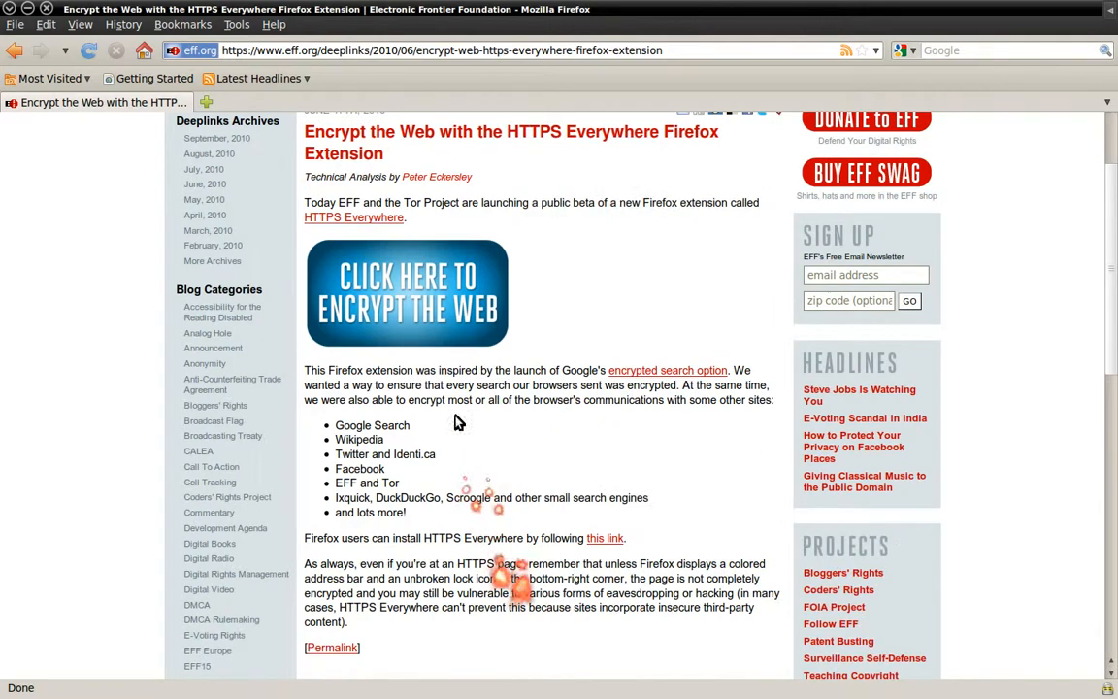
pyautogui.scroll(-3)
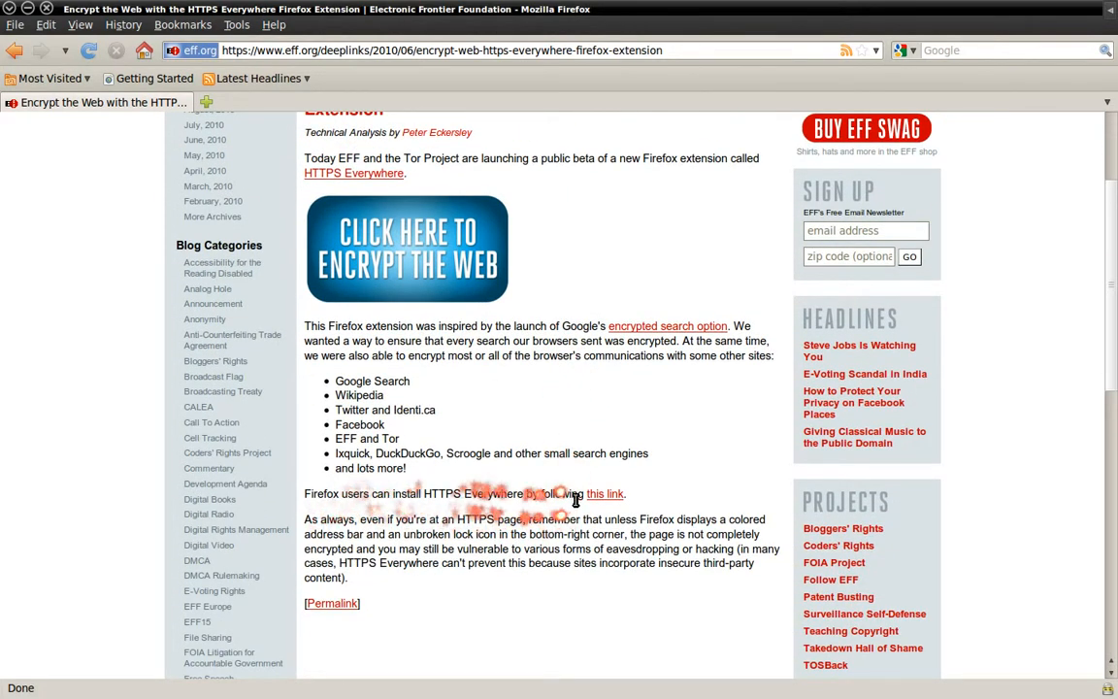
pyautogui.click(605, 493)
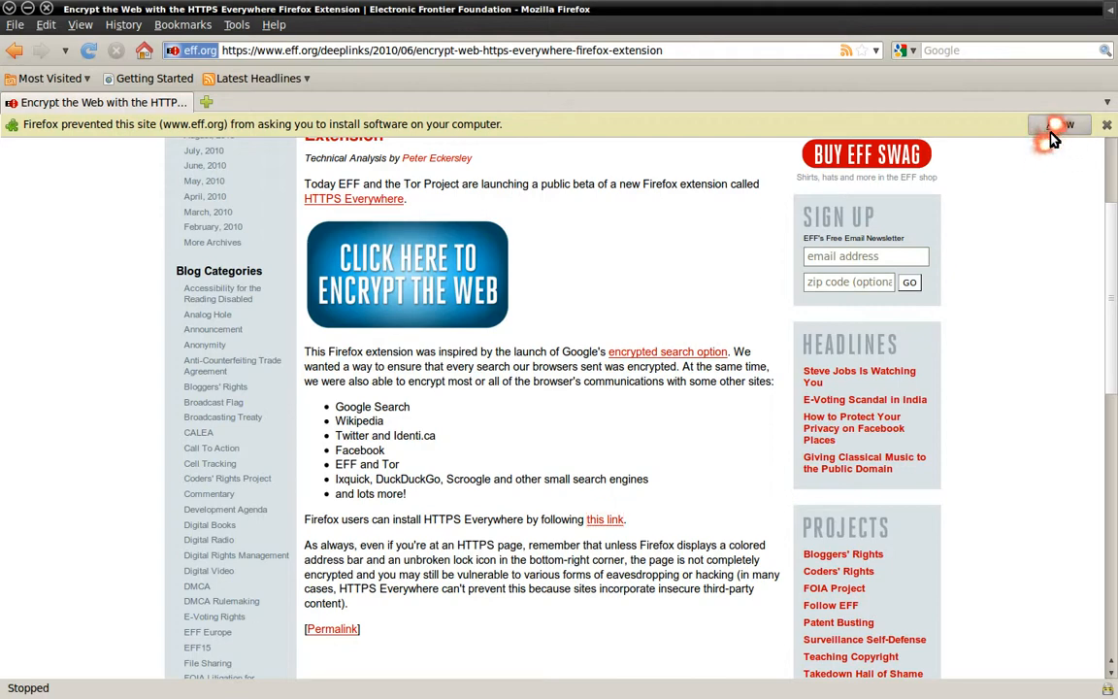
pyautogui.click(1057, 124)
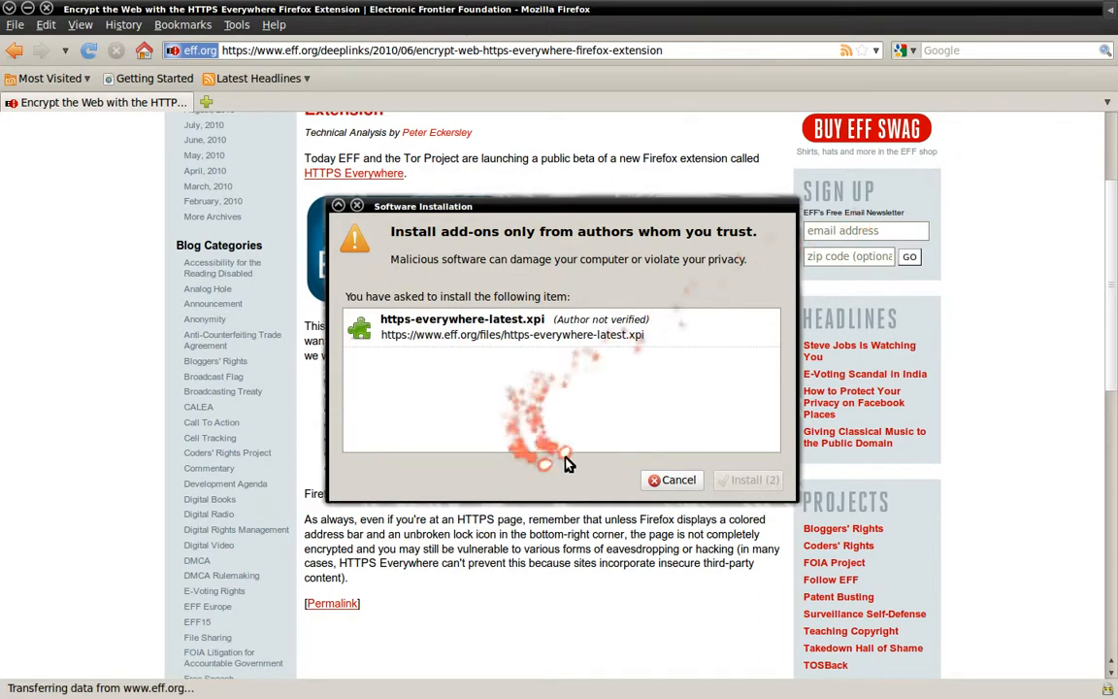
pyautogui.click(747, 479)
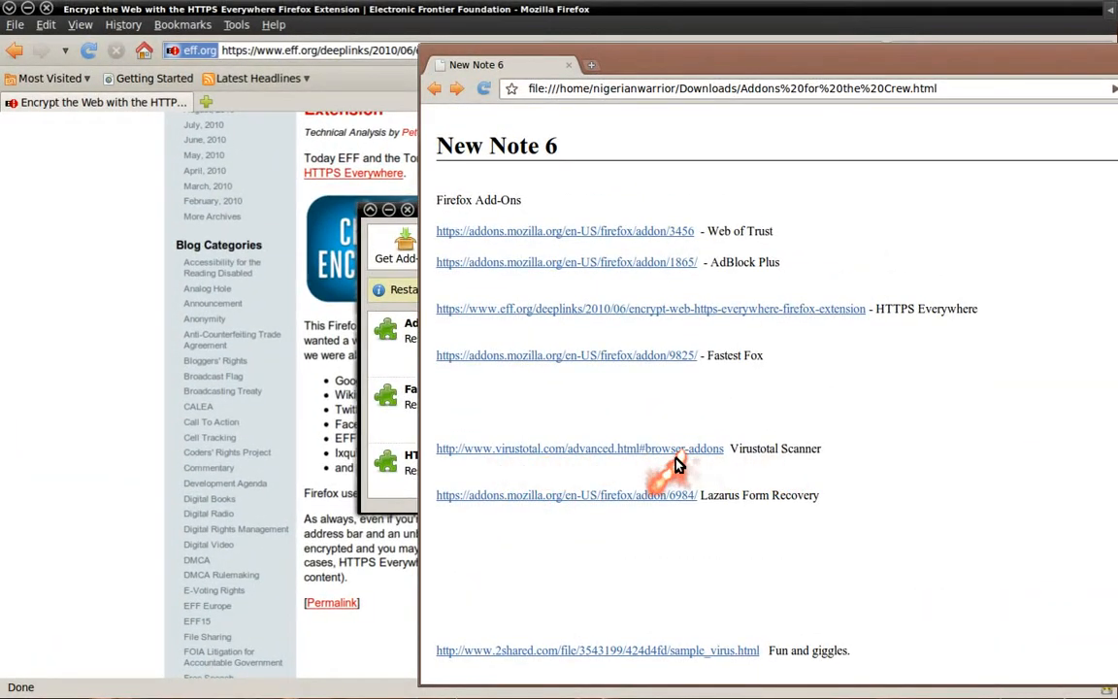
pyautogui.rightClick(677, 449)
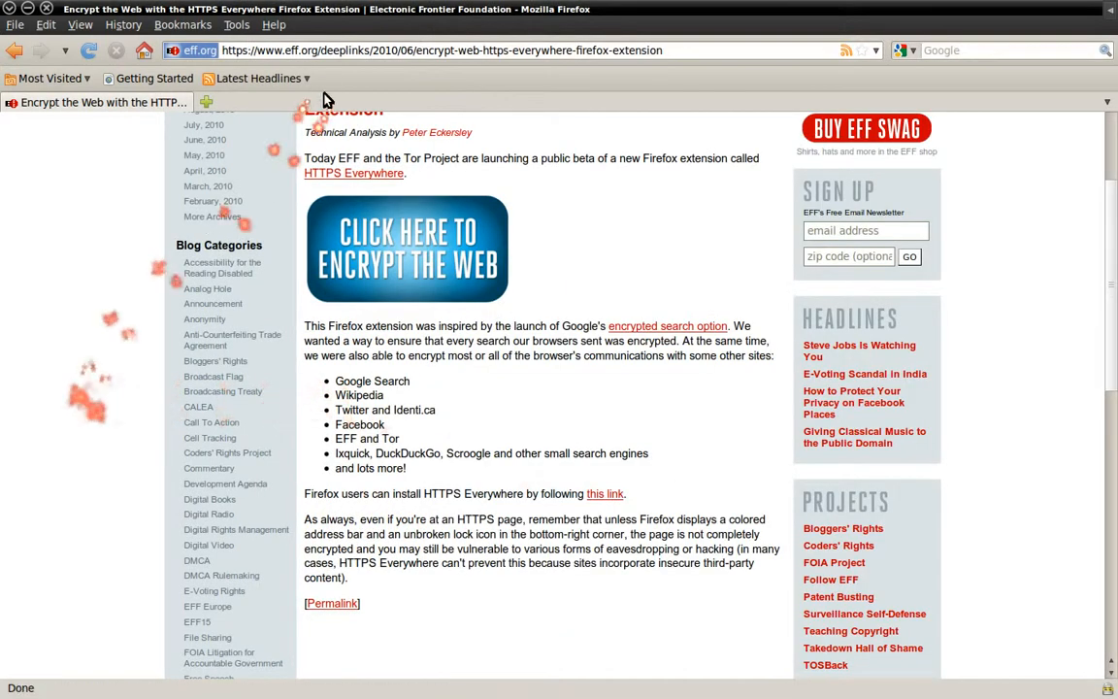
pyautogui.write('http://www.virustotal.com/advanced.html#browser-addons')
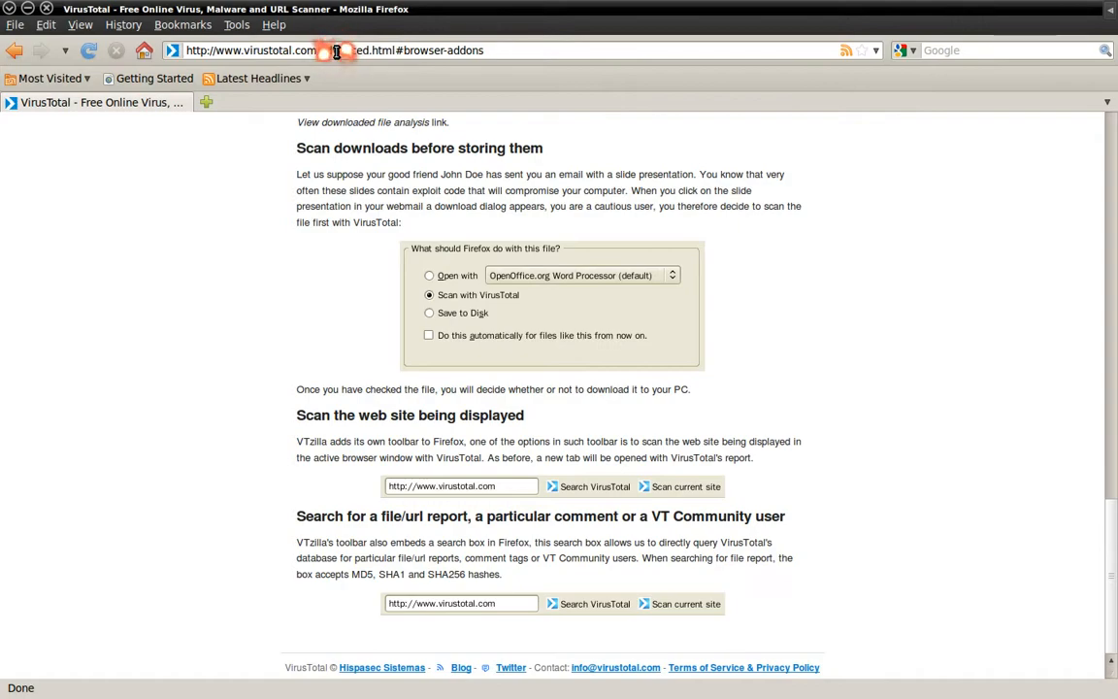
# Step: Install the VTzilla Firefox plugin from VirusTotal's browser add-ons page
pyautogui.click(344, 180)
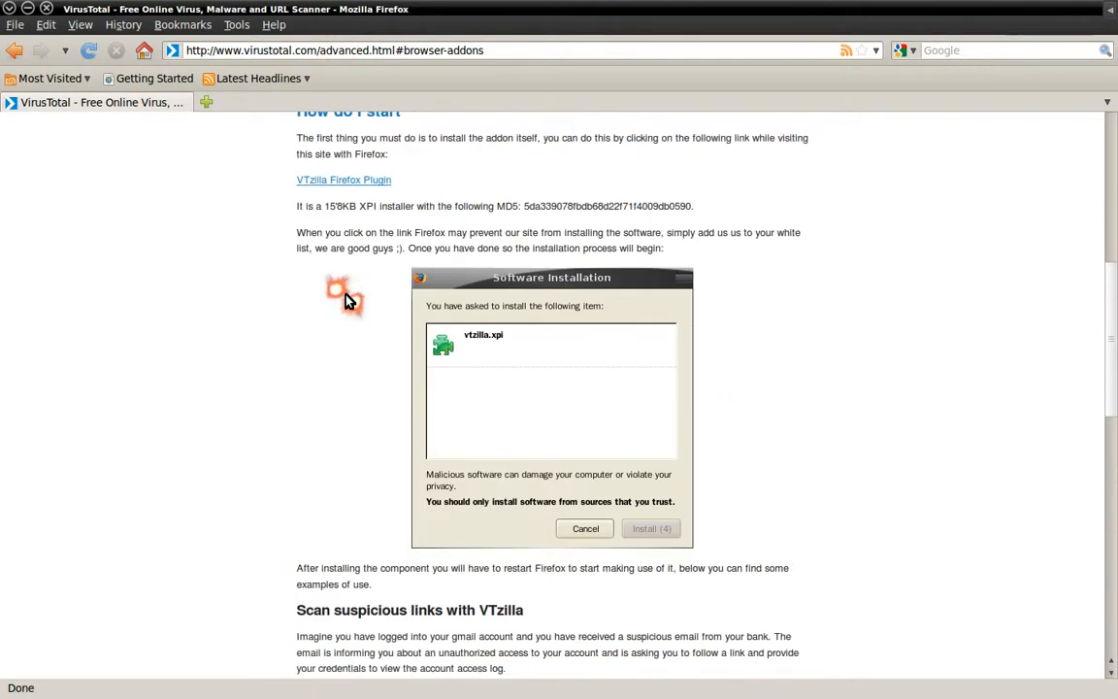
pyautogui.click(585, 528)
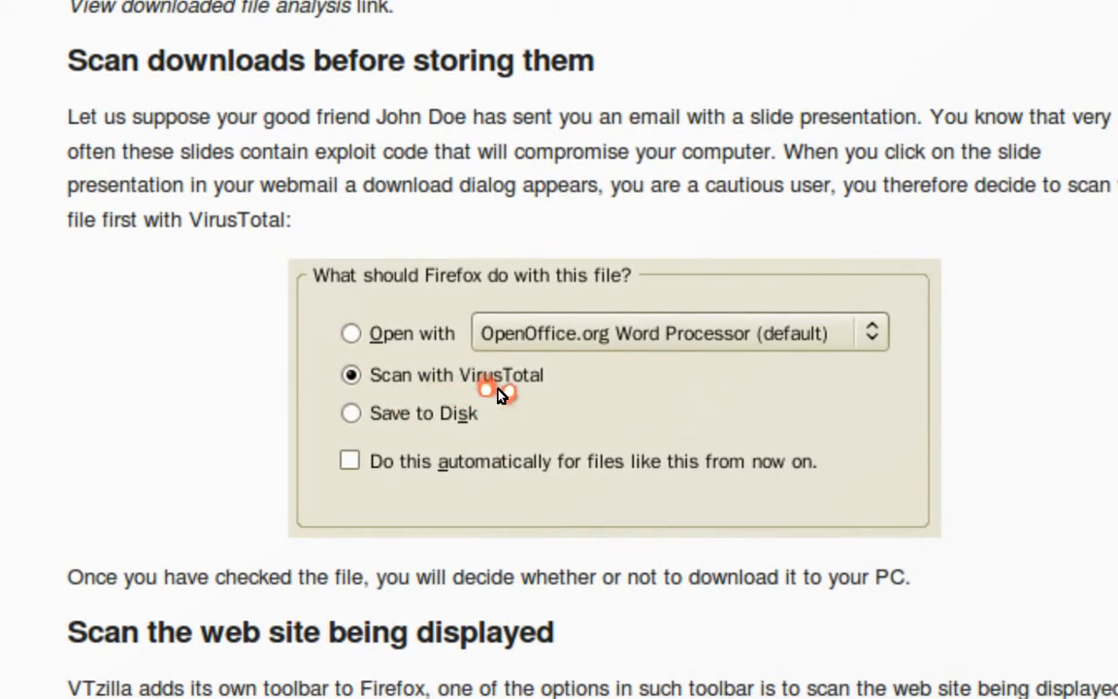
pyautogui.scroll(-3)
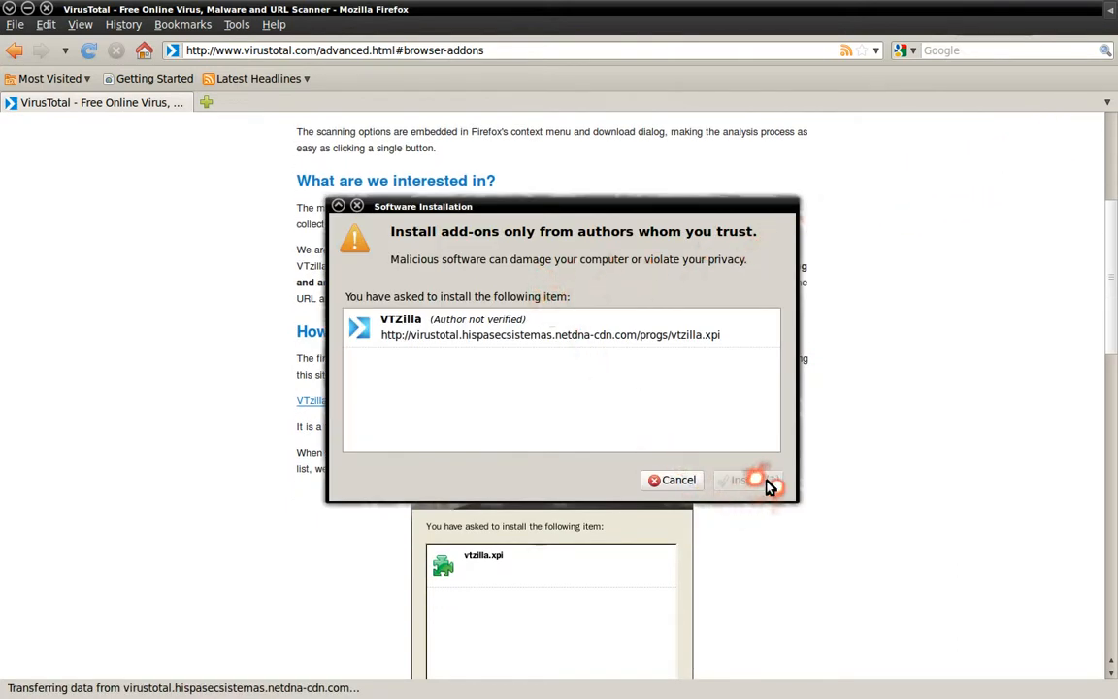
pyautogui.click(747, 479)
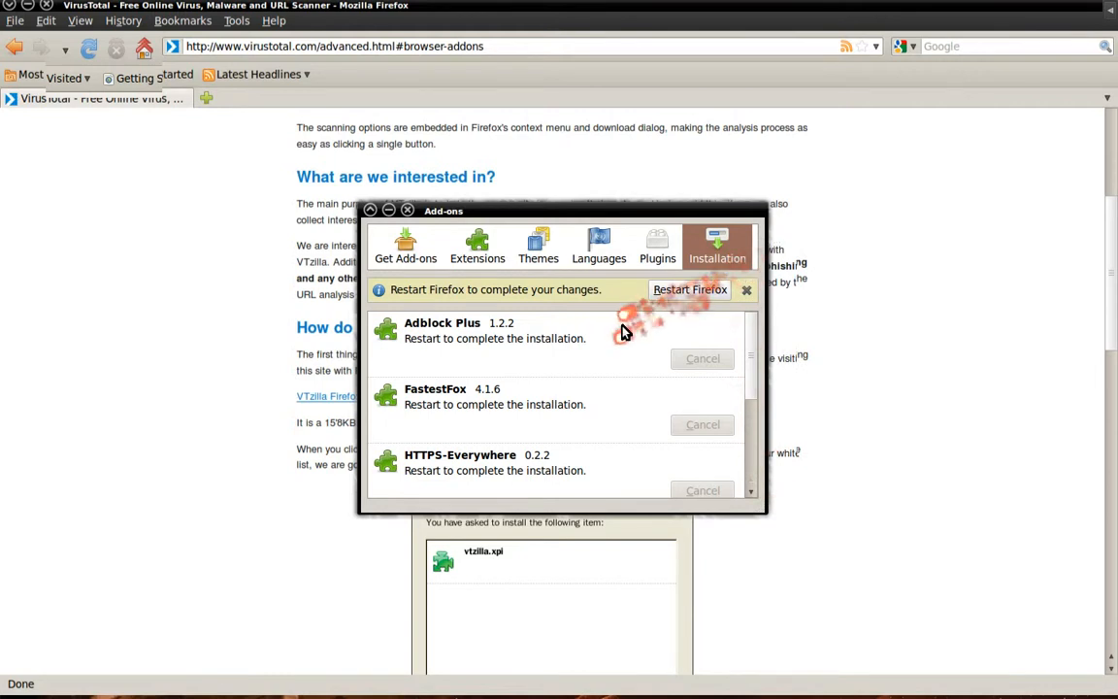
pyautogui.moveTo(150, 230)
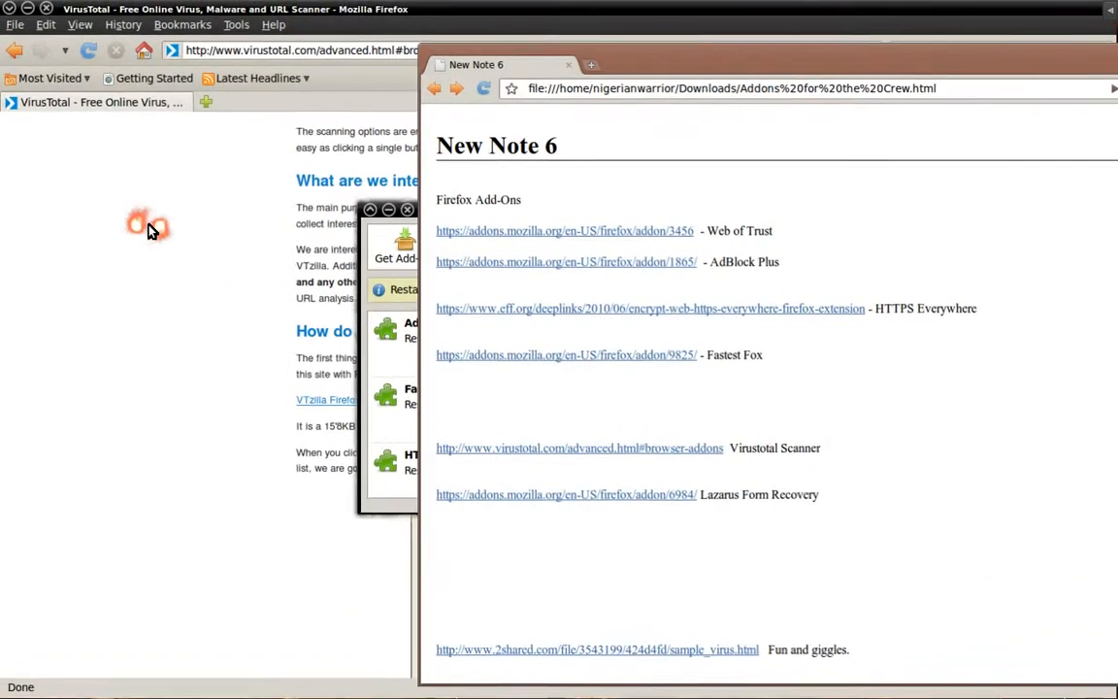
# Step: Open the Lazarus: Form Recovery page from the notes link and install it
pyautogui.rightClick(568, 495)
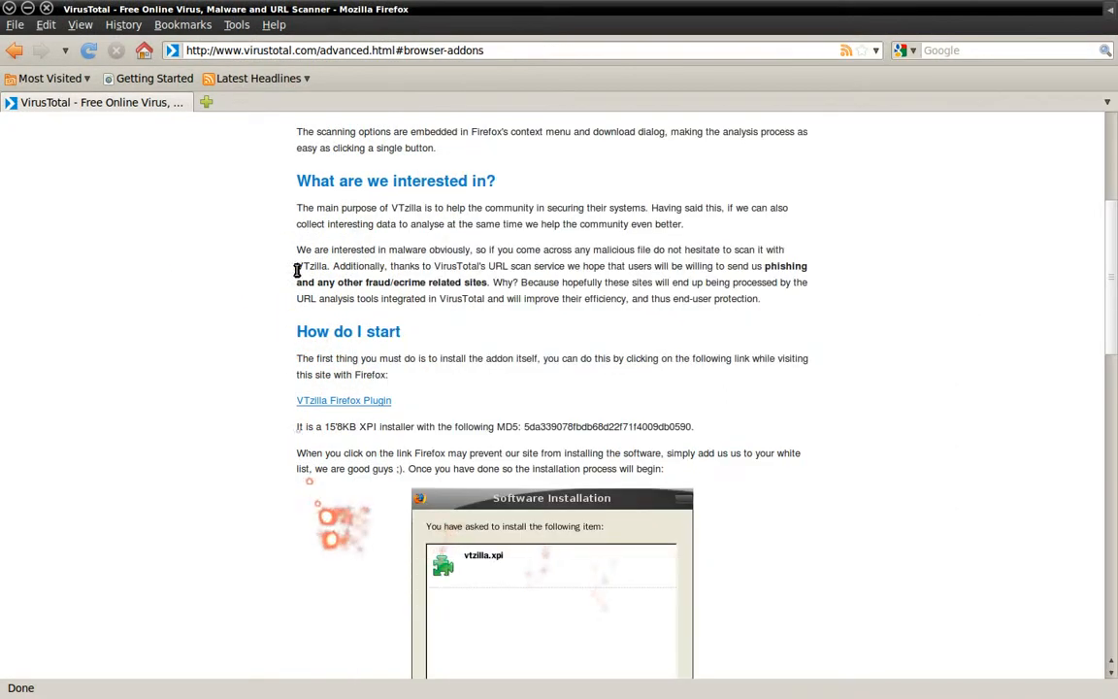
pyautogui.click(320, 49)
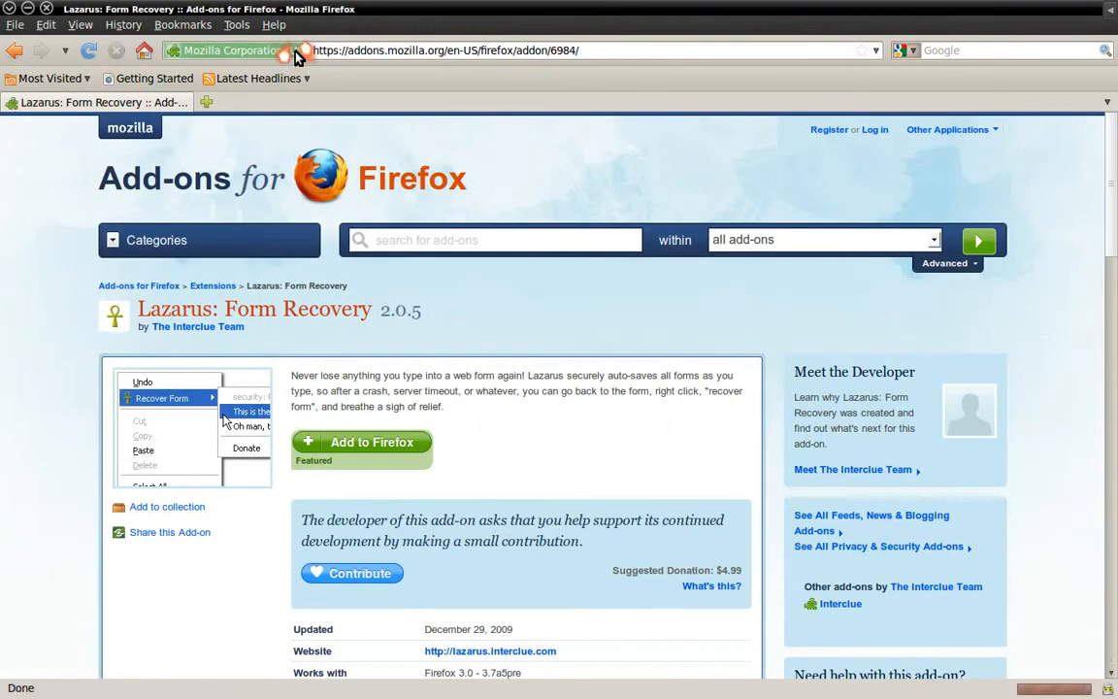
pyautogui.moveTo(349, 372)
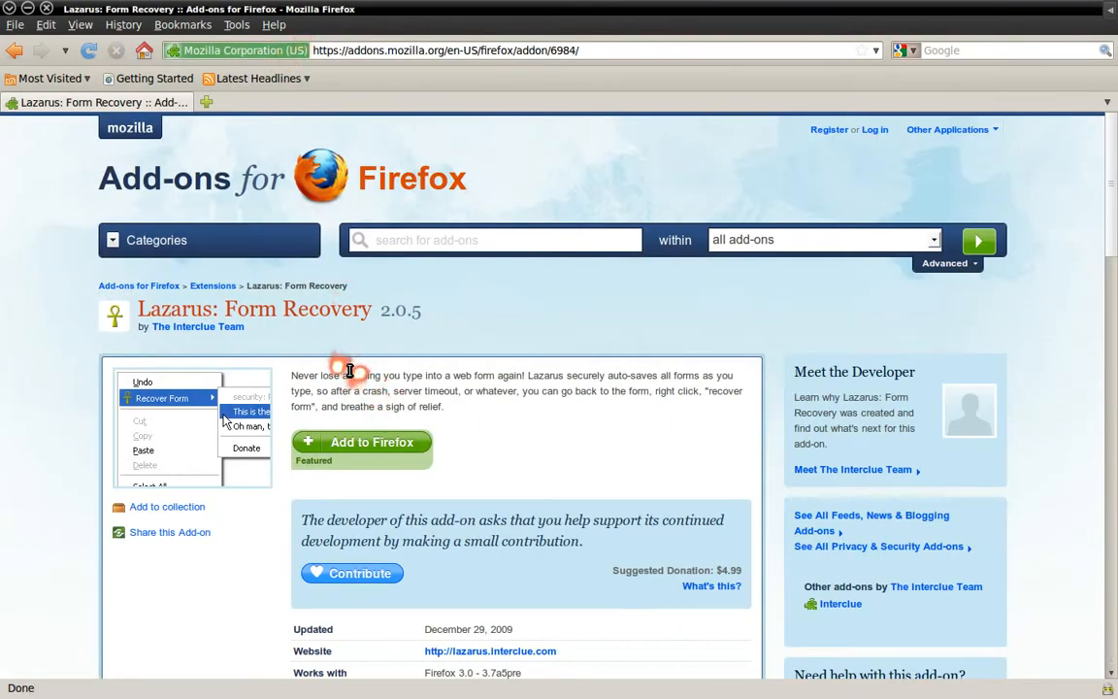
pyautogui.moveTo(600, 445)
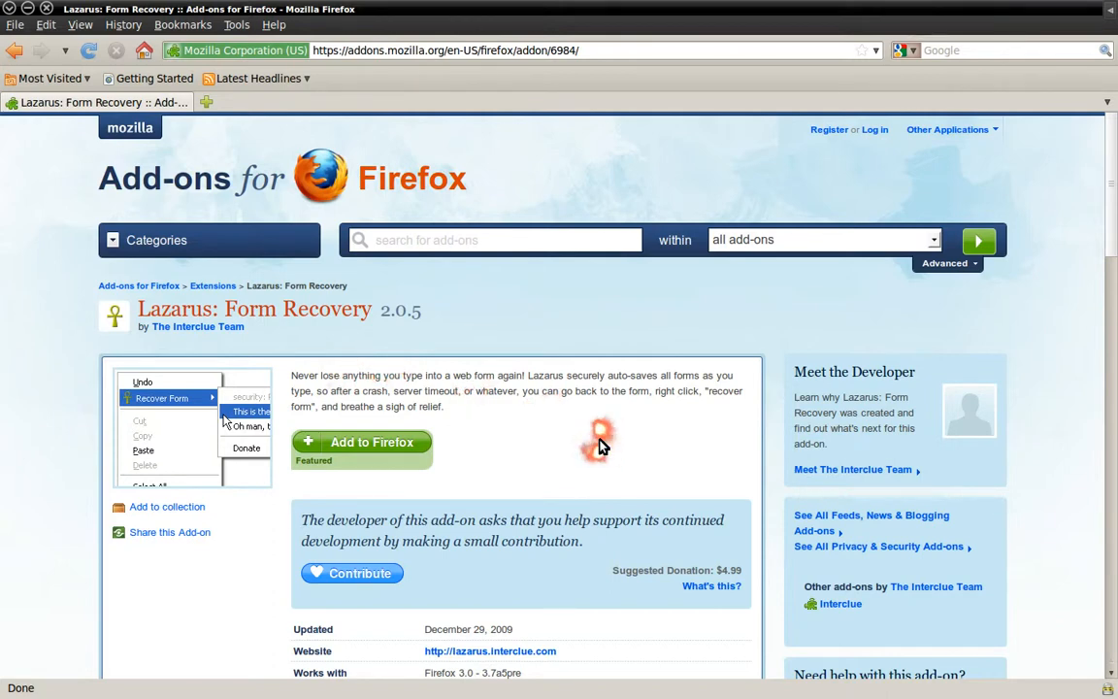
pyautogui.scroll(-3)
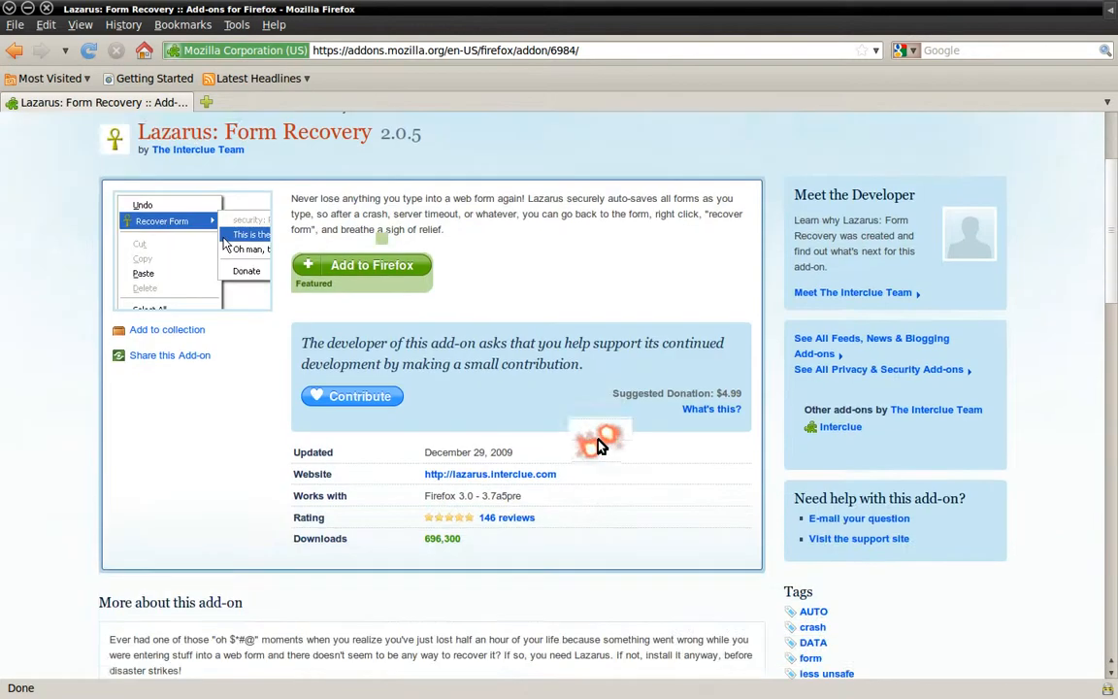
pyautogui.scroll(-3)
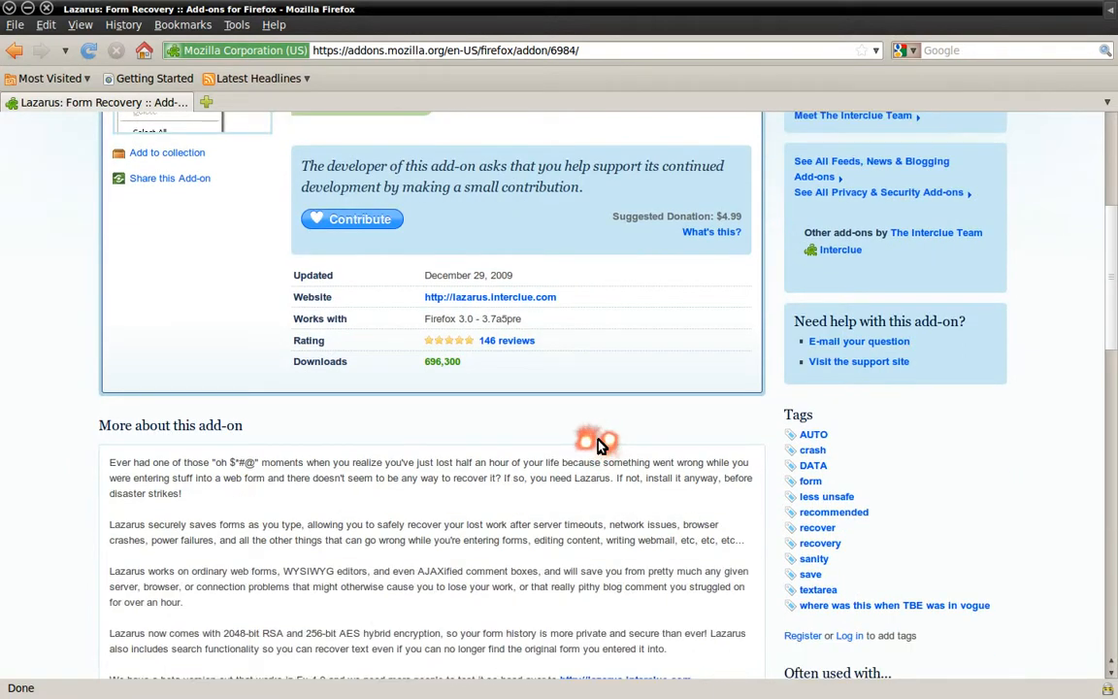
pyautogui.moveTo(595, 441)
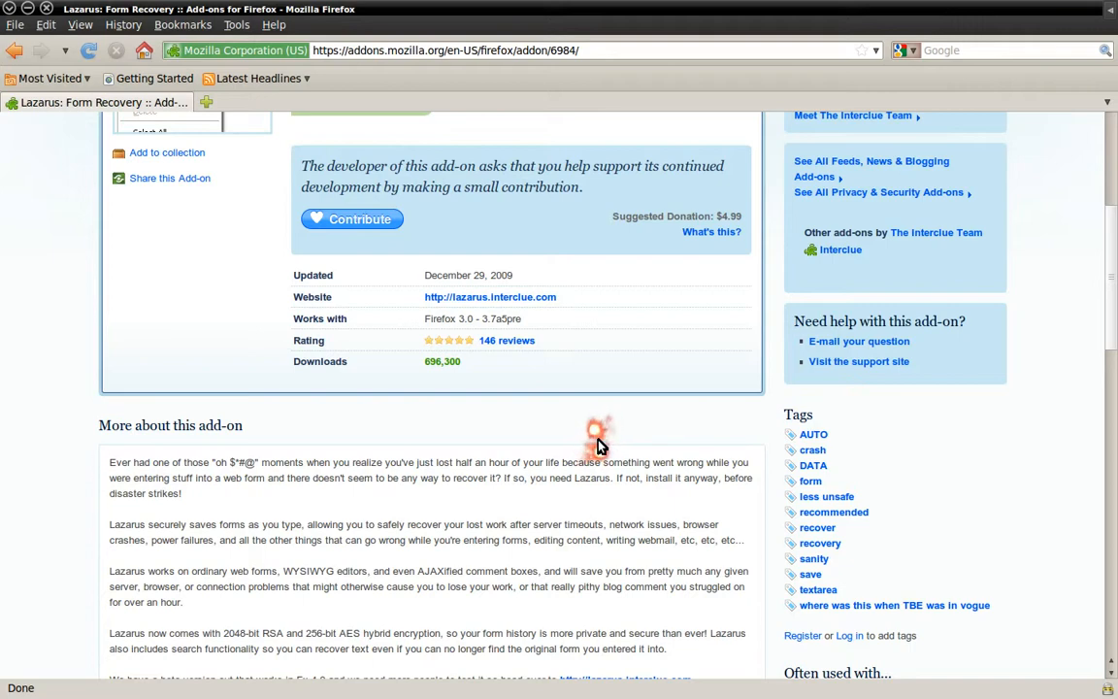
pyautogui.moveTo(598, 442)
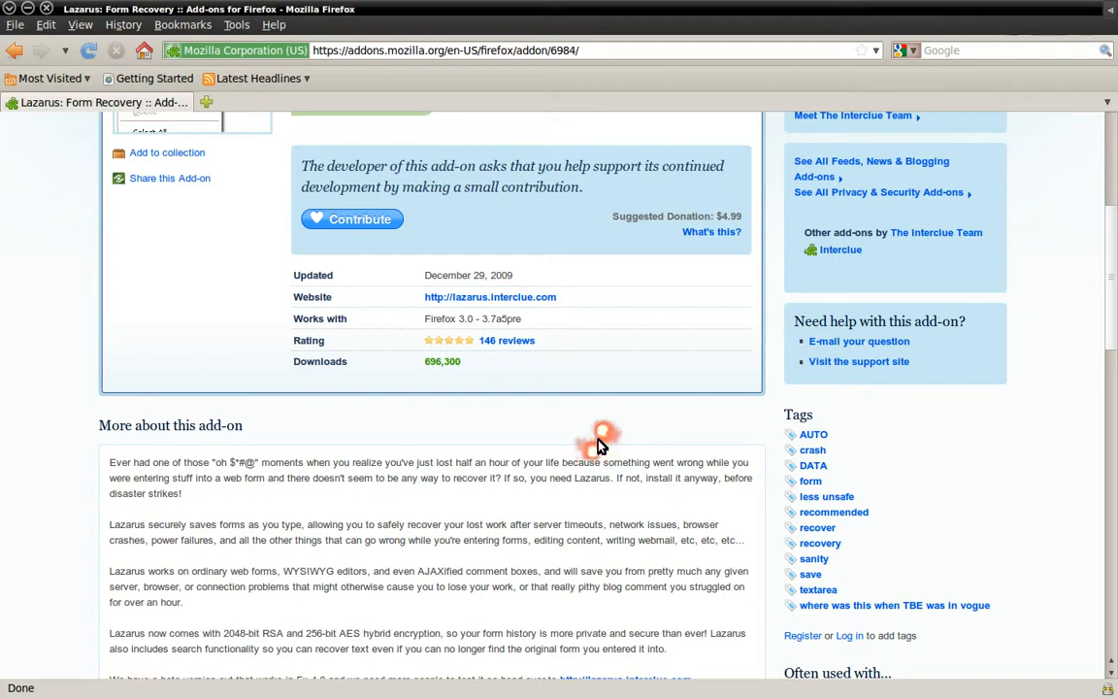
pyautogui.moveTo(254, 199)
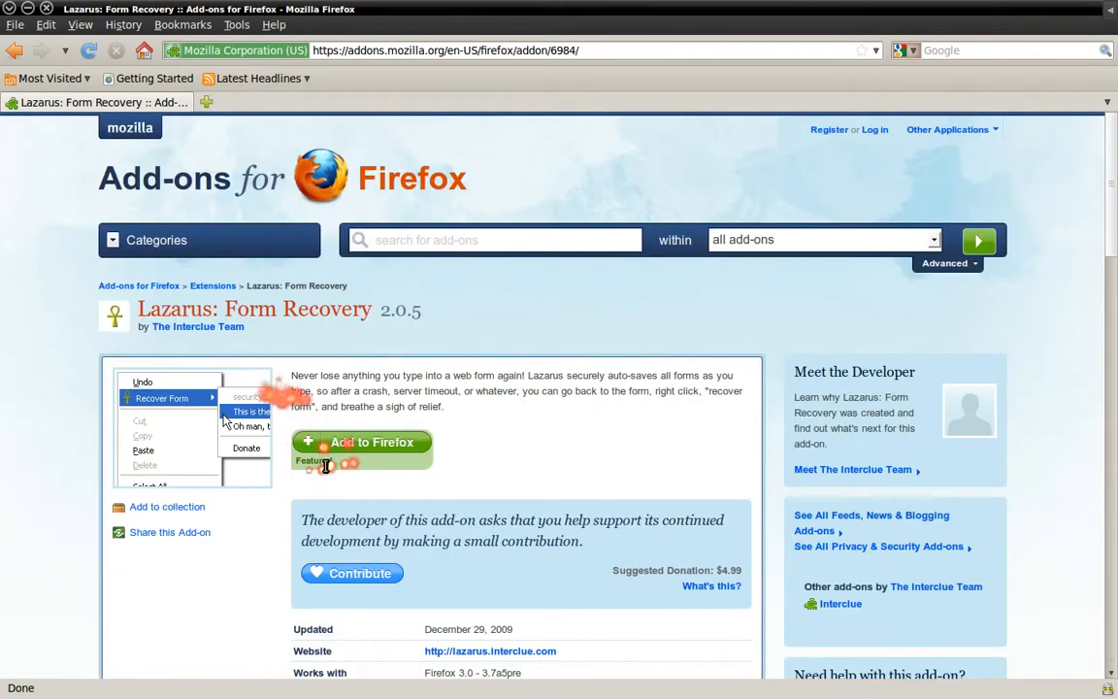
pyautogui.click(362, 443)
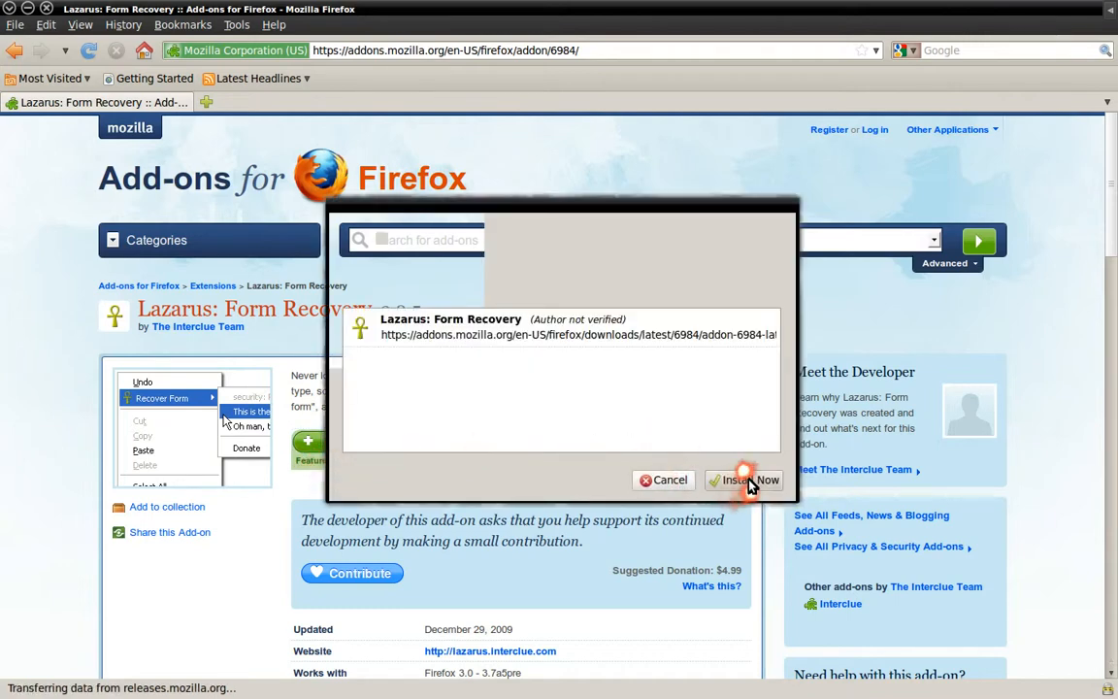
pyautogui.click(743, 480)
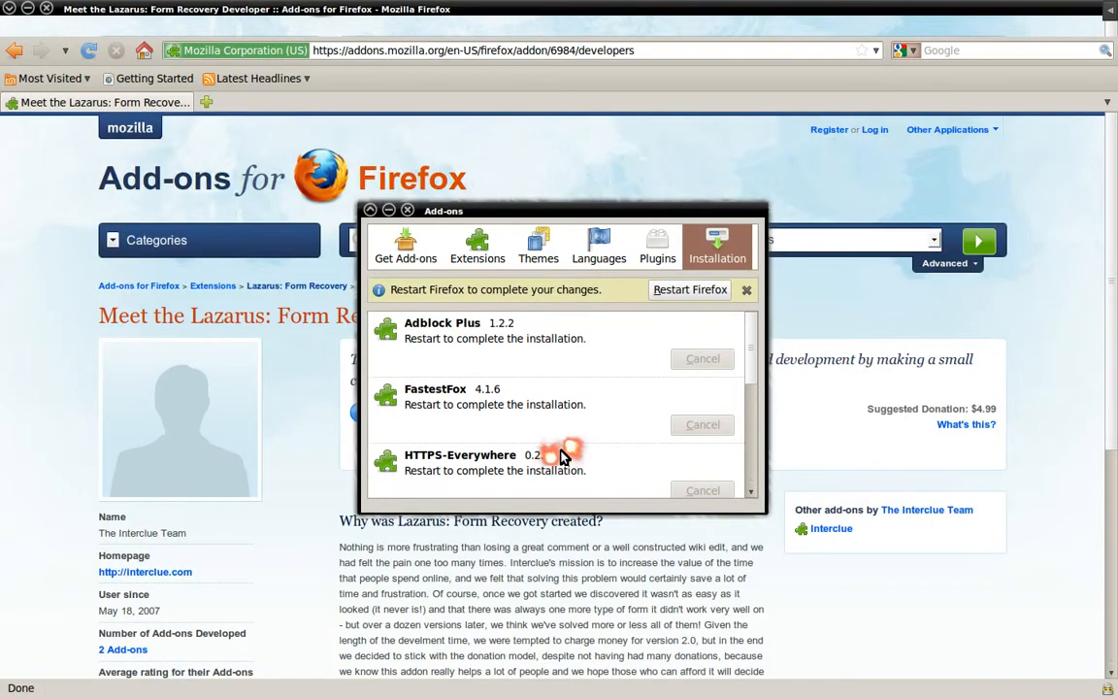
pyautogui.moveTo(597, 311)
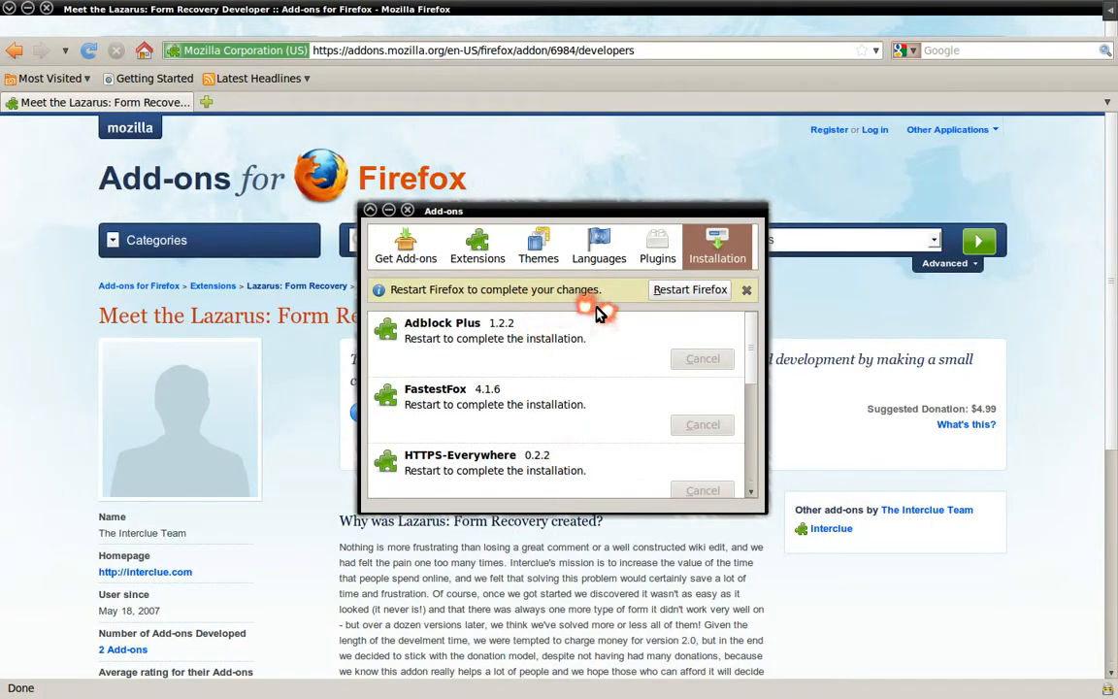
pyautogui.moveTo(277, 120)
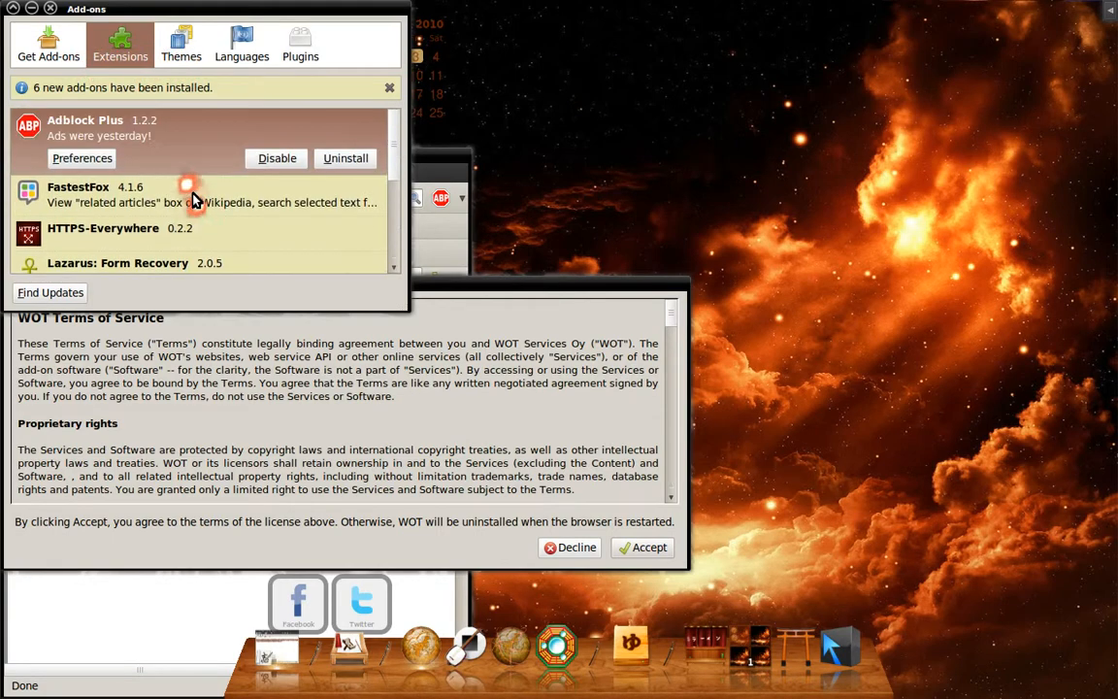
pyautogui.moveTo(87, 165)
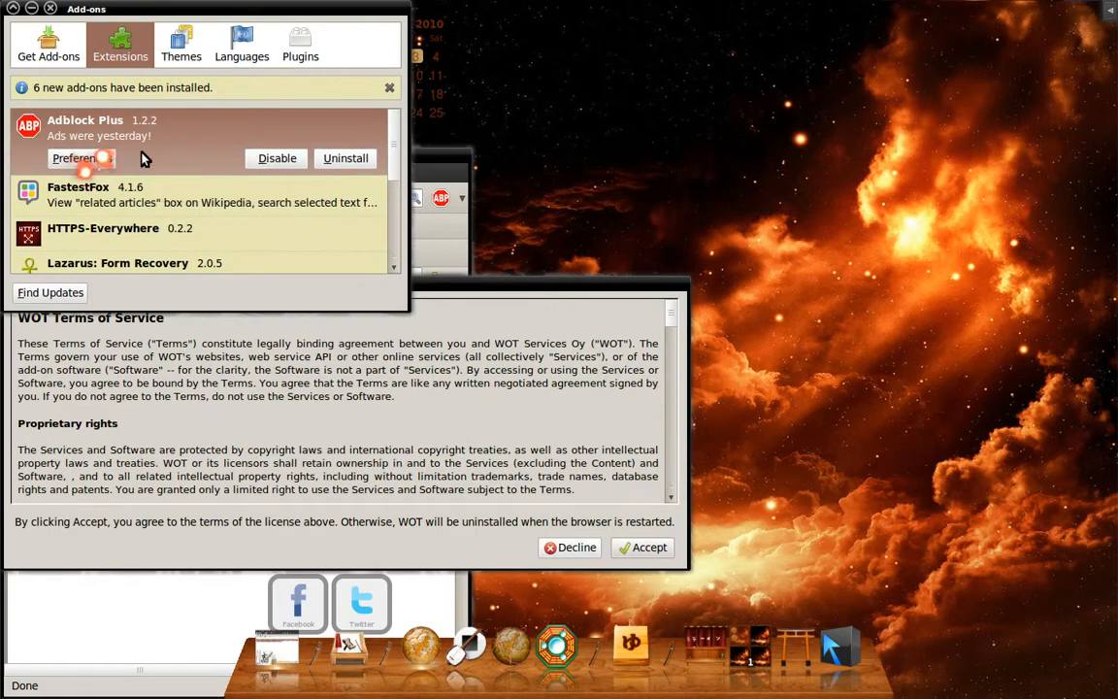
pyautogui.moveTo(345, 159)
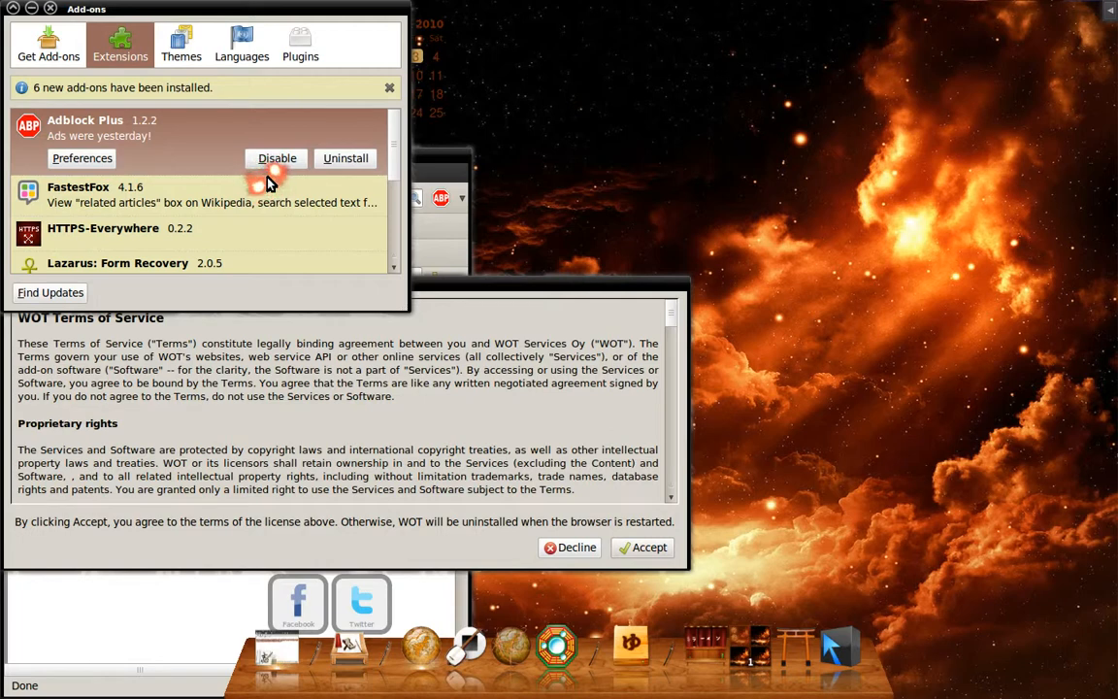
pyautogui.moveTo(277, 158)
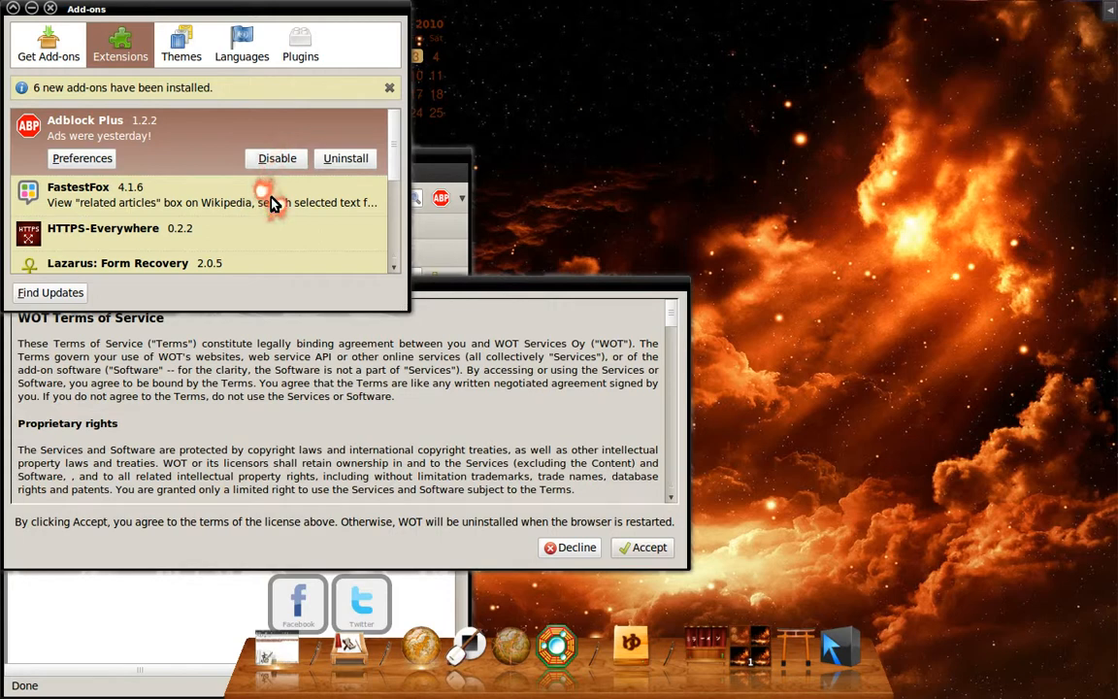
pyautogui.moveTo(277, 158)
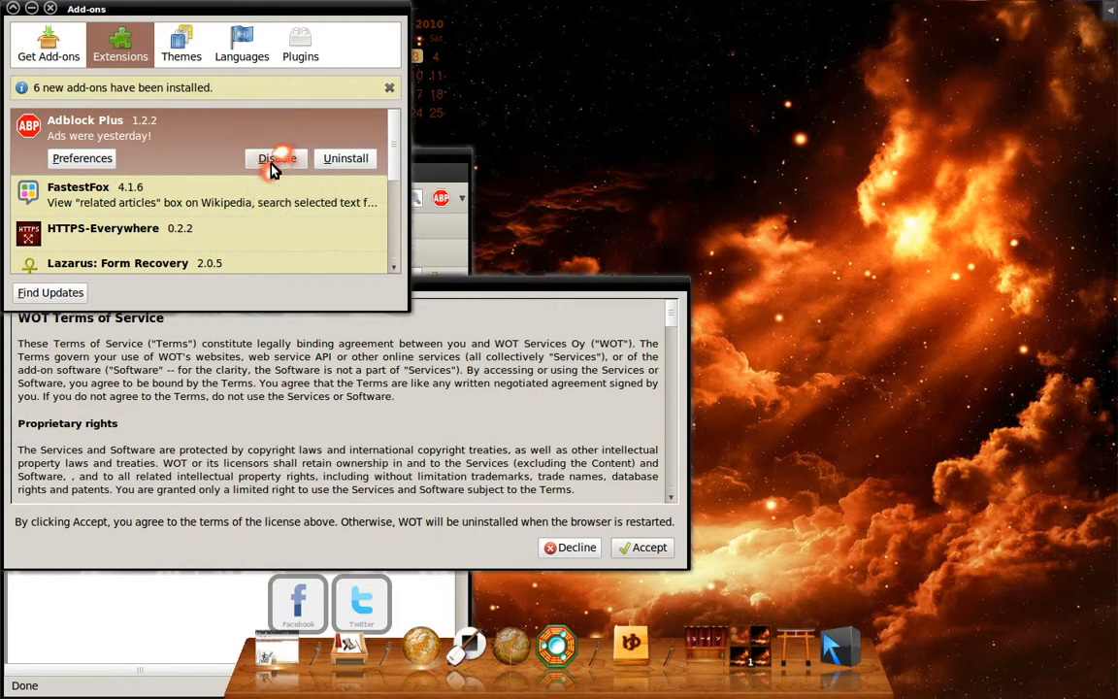
pyautogui.moveTo(49, 10)
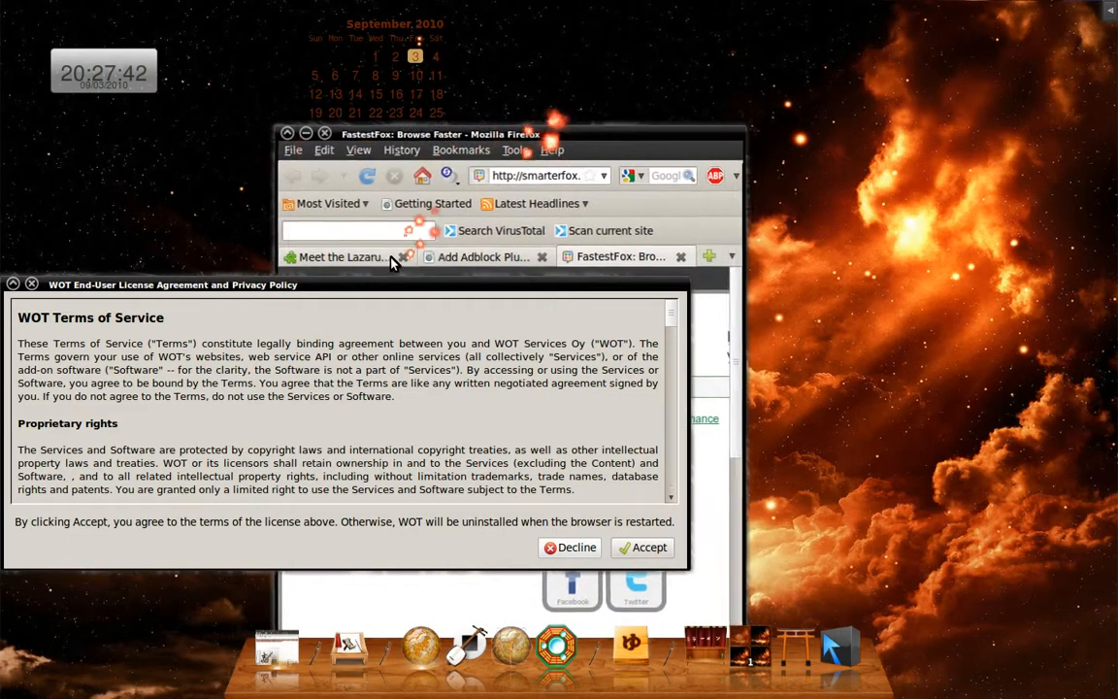
# Step: Scroll through the WOT End-User License Agreement and click Accept
pyautogui.scroll(-3)
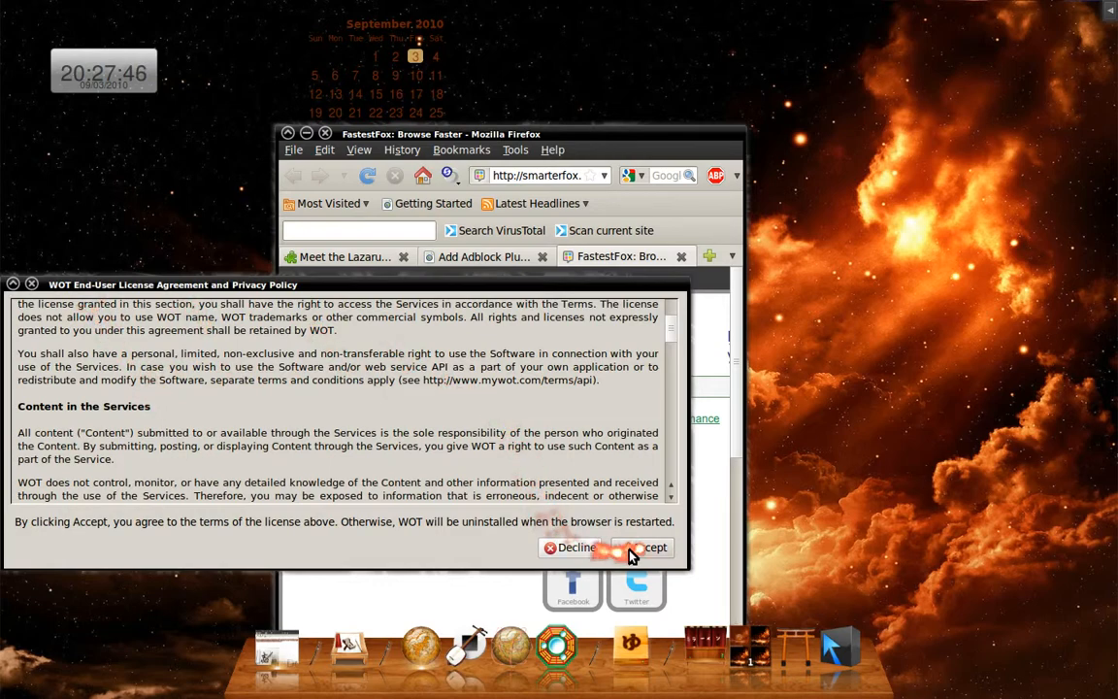
pyautogui.click(650, 547)
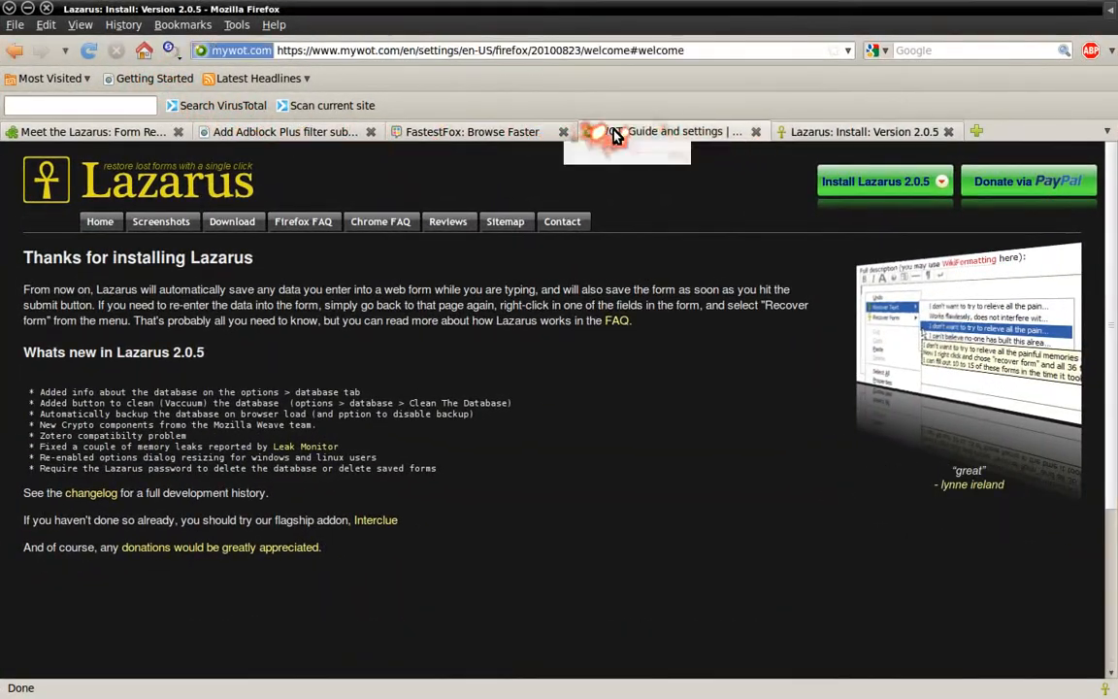
# Step: Complete WOT setup with Basic protection, skip registration, and close the WOT guide tab
pyautogui.click(670, 131)
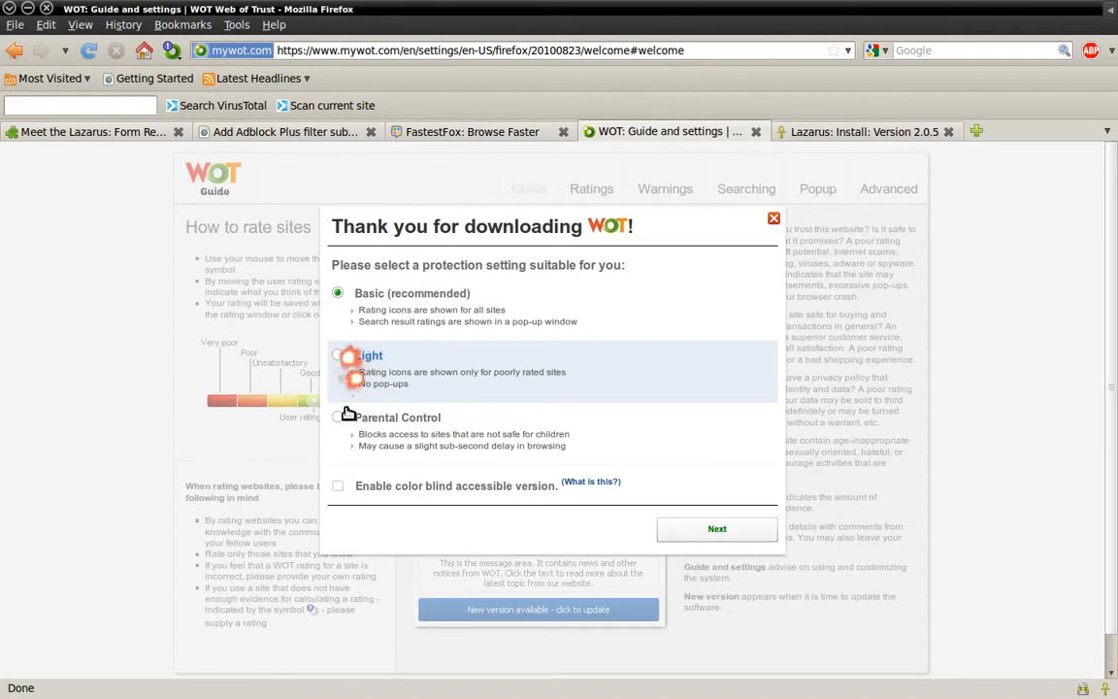
pyautogui.moveTo(381, 434)
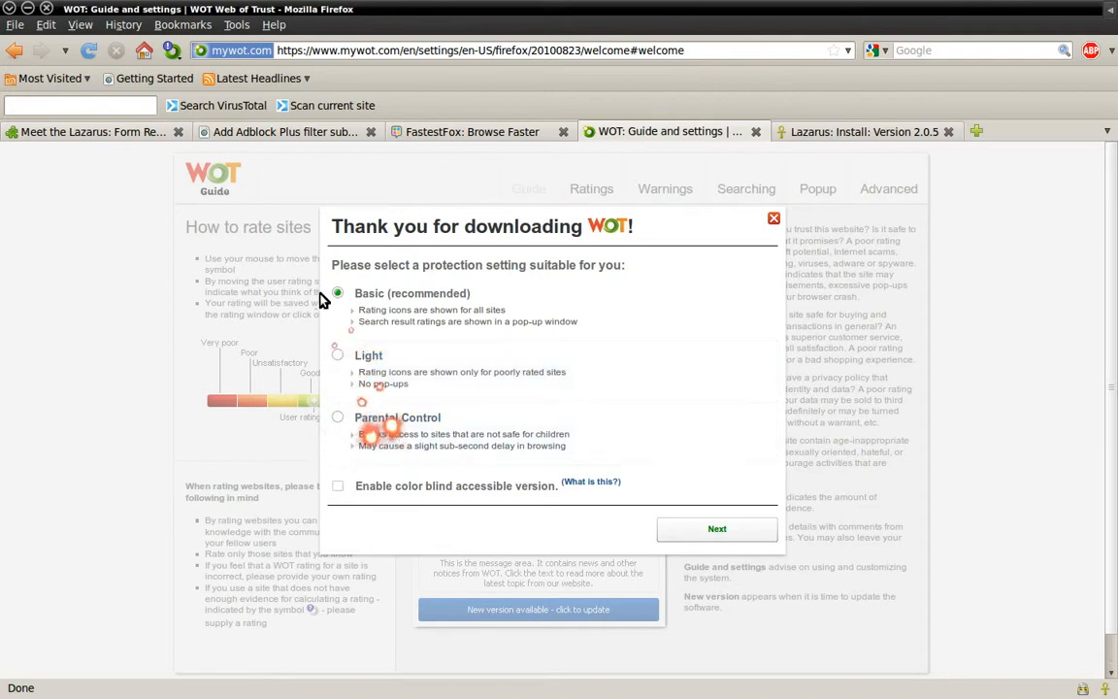
pyautogui.click(716, 528)
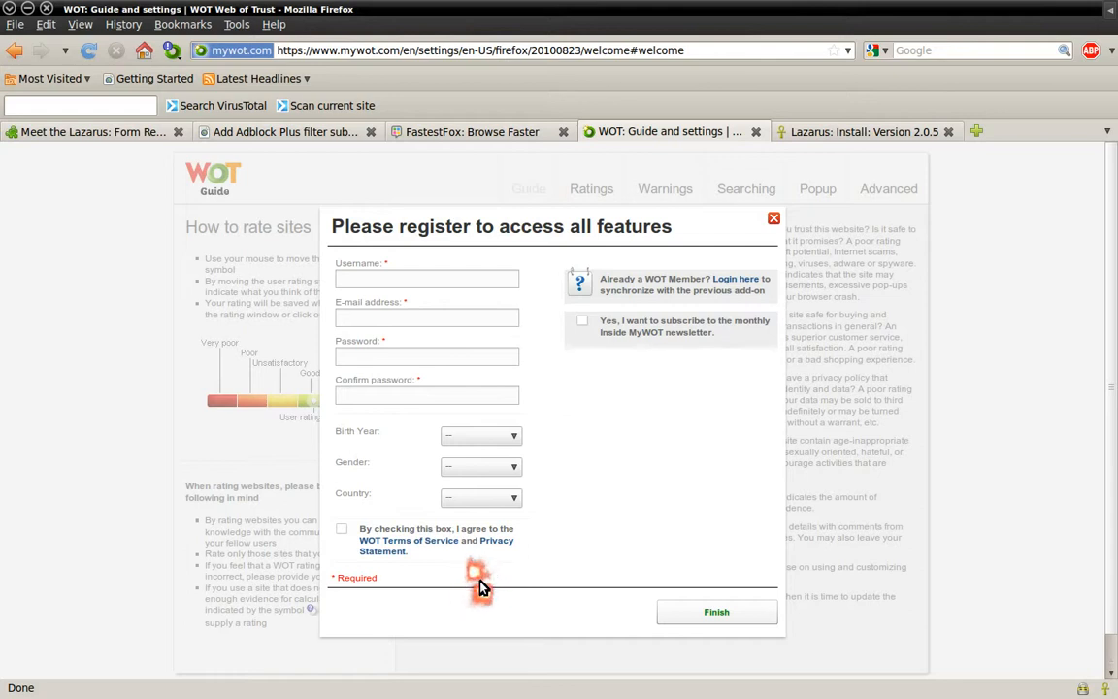
pyautogui.moveTo(687, 609)
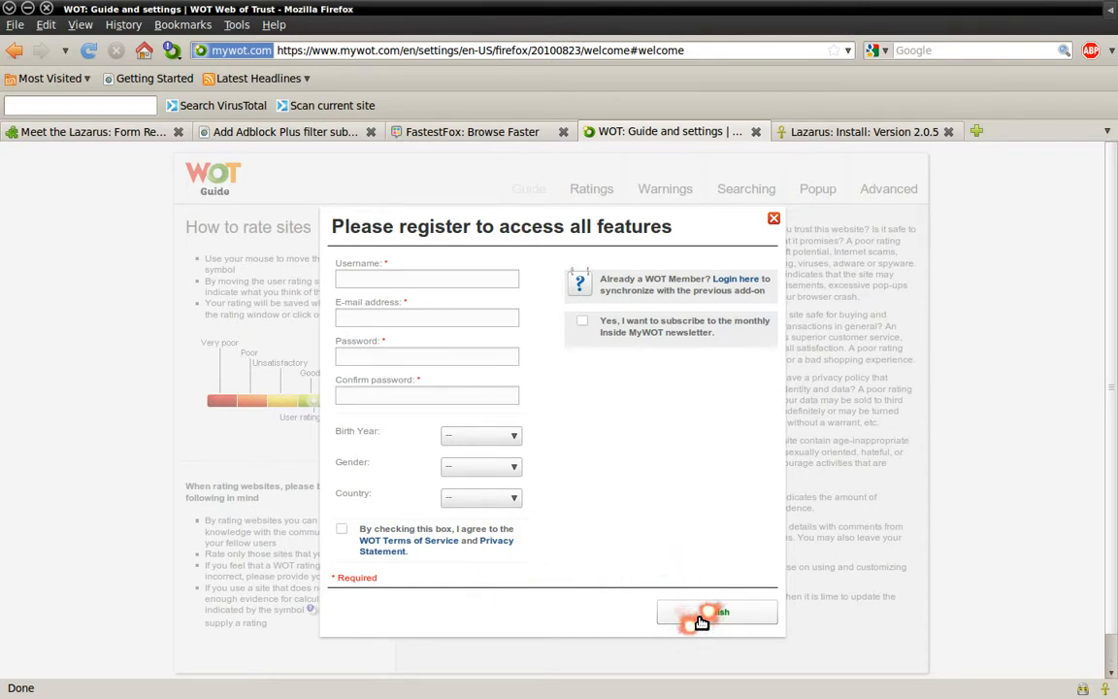
pyautogui.click(716, 612)
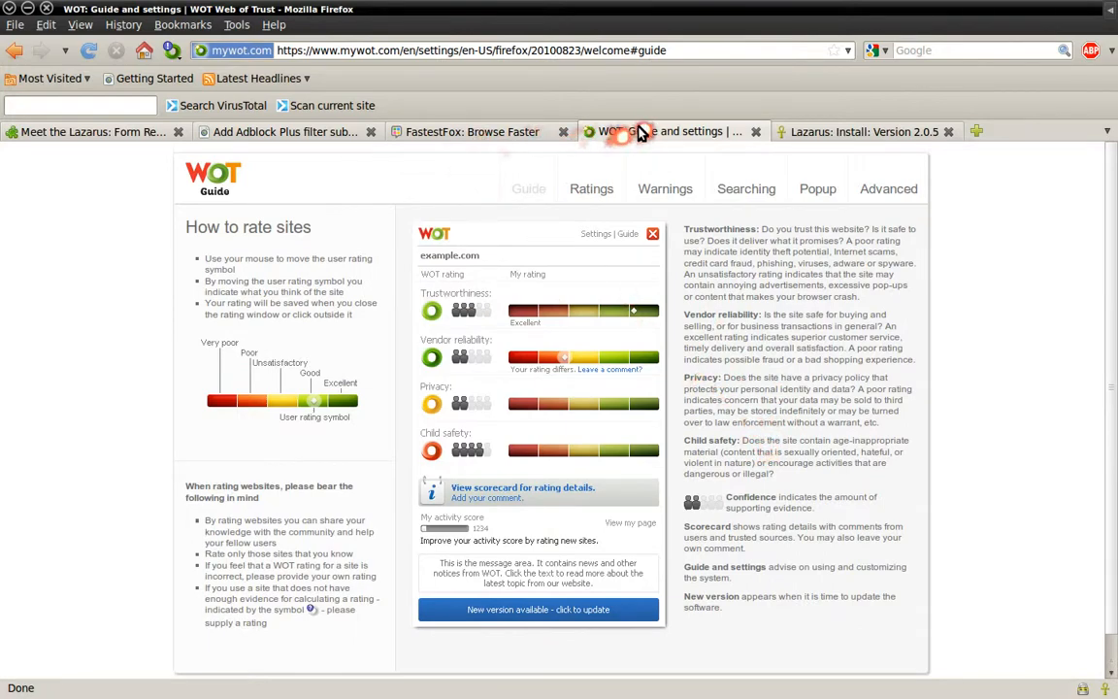
pyautogui.click(670, 131)
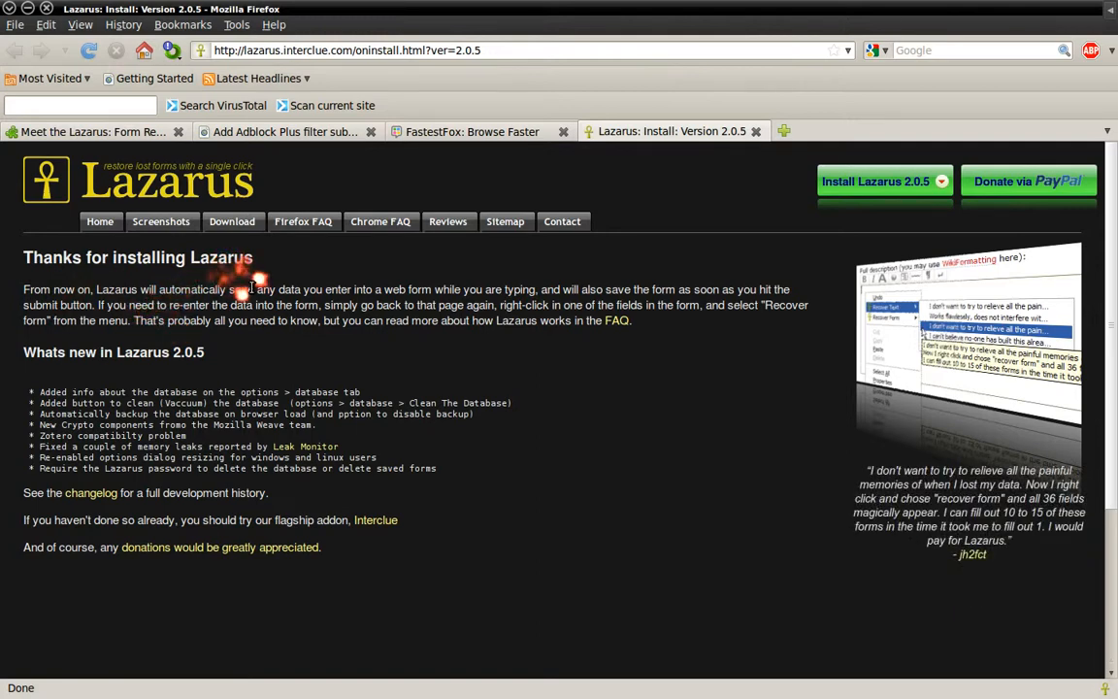
pyautogui.moveTo(209, 289)
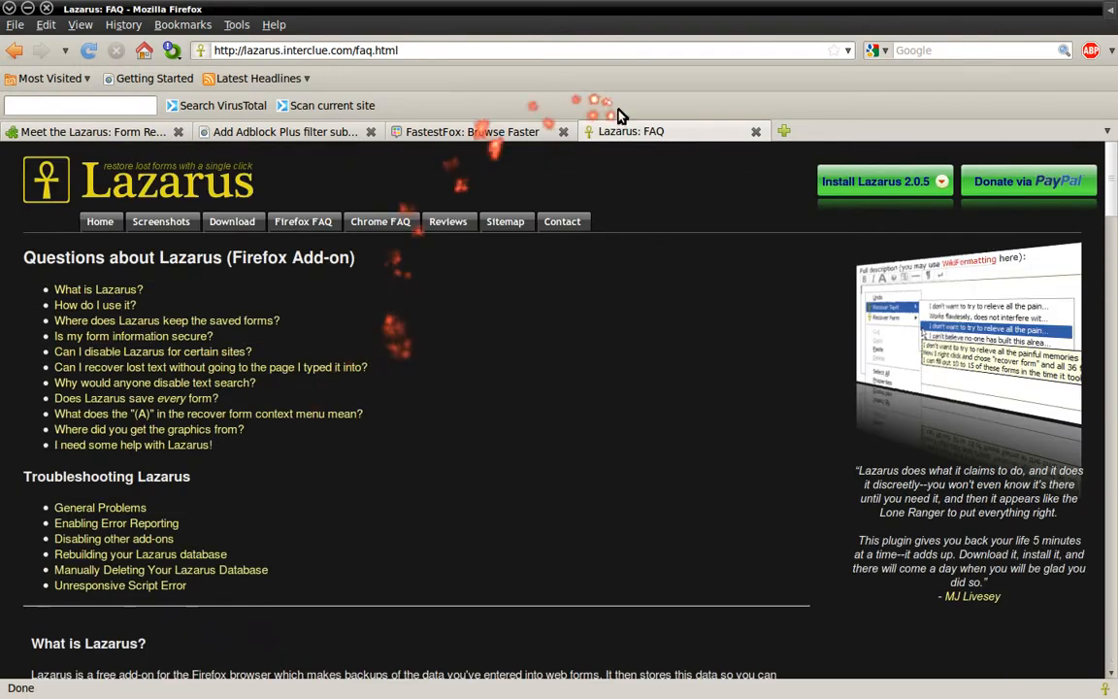
# Step: Close the Lazarus tab, view FastestFox's Features page, then close the FastestFox tab
pyautogui.click(472, 131)
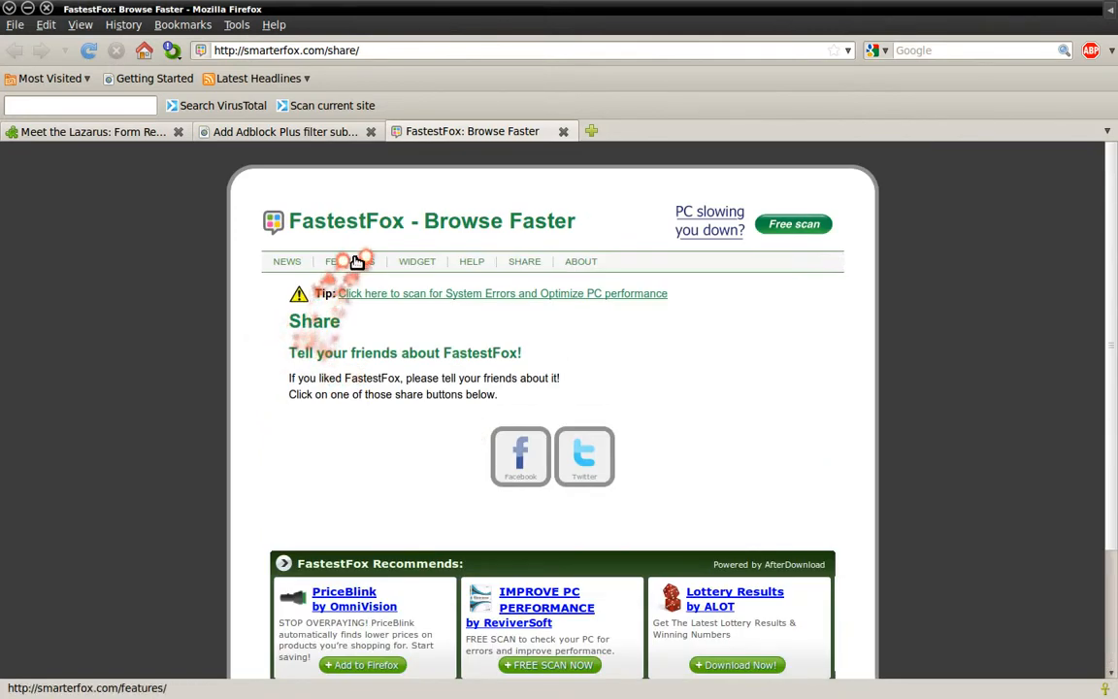
pyautogui.click(340, 261)
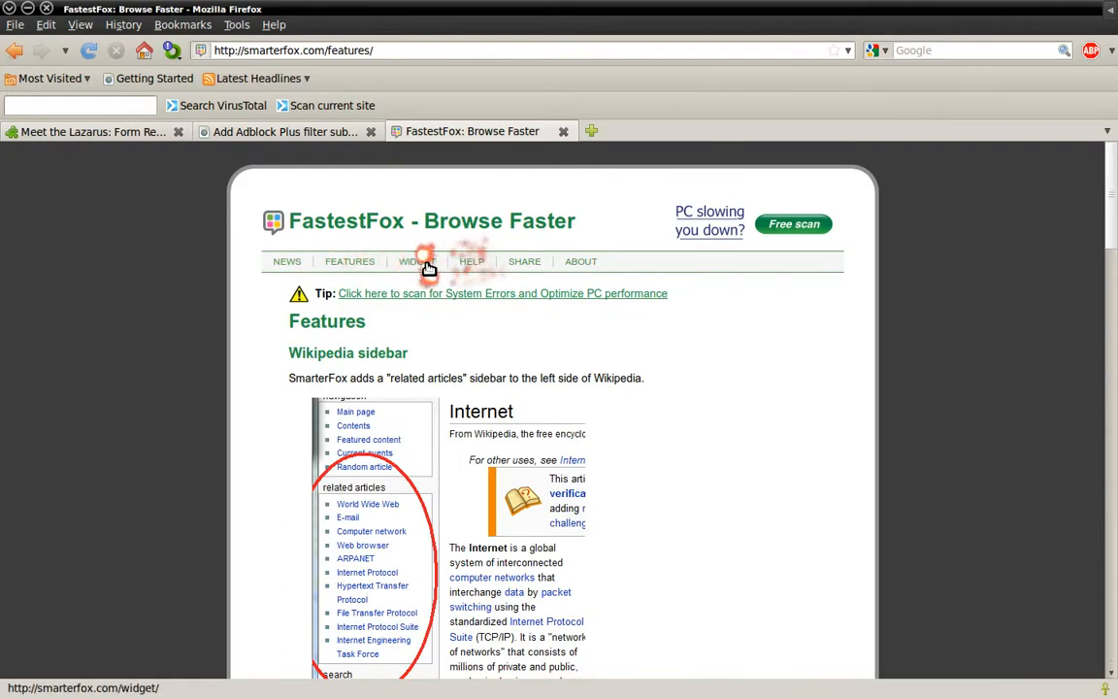
pyautogui.rightClick(543, 359)
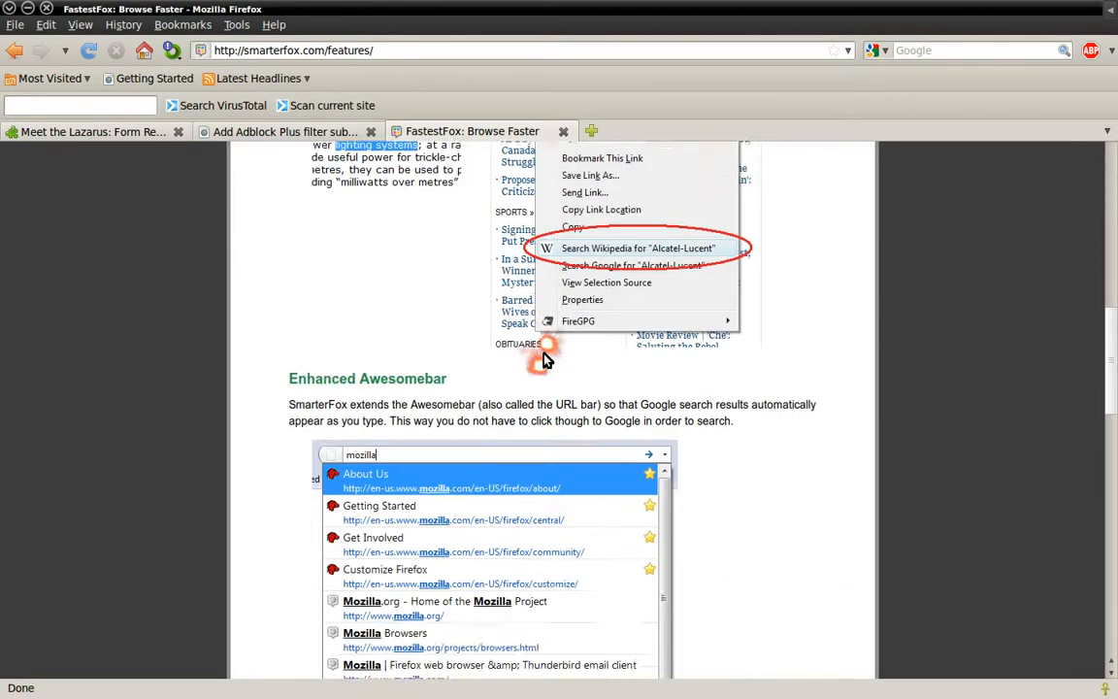
pyautogui.click(281, 131)
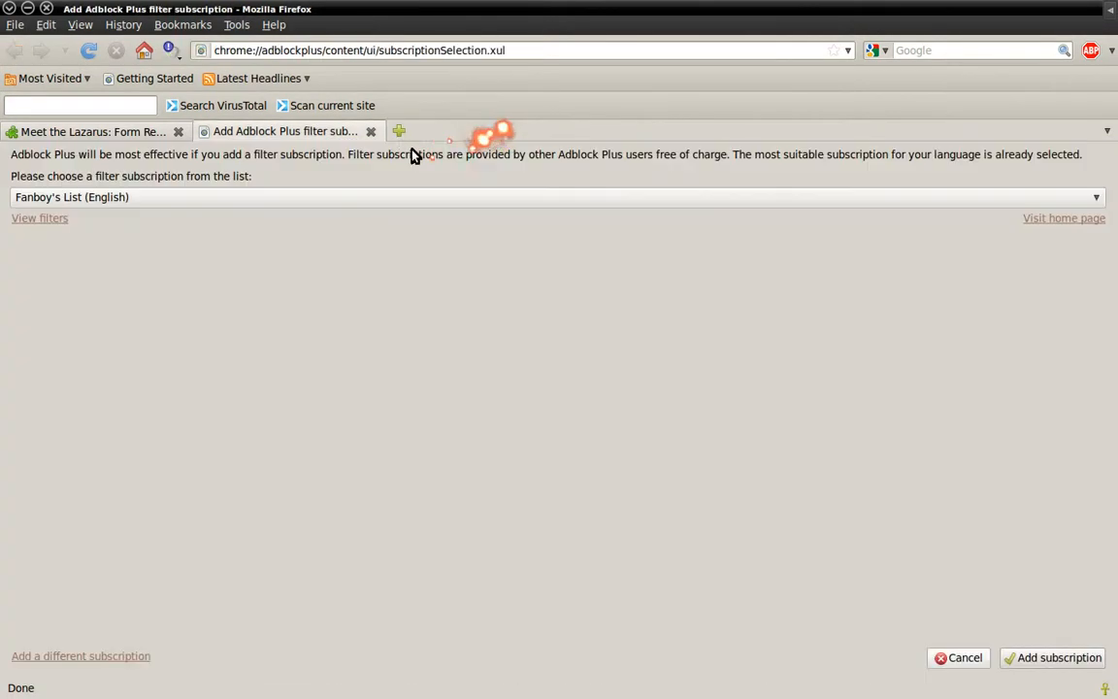
pyautogui.moveTo(323, 258)
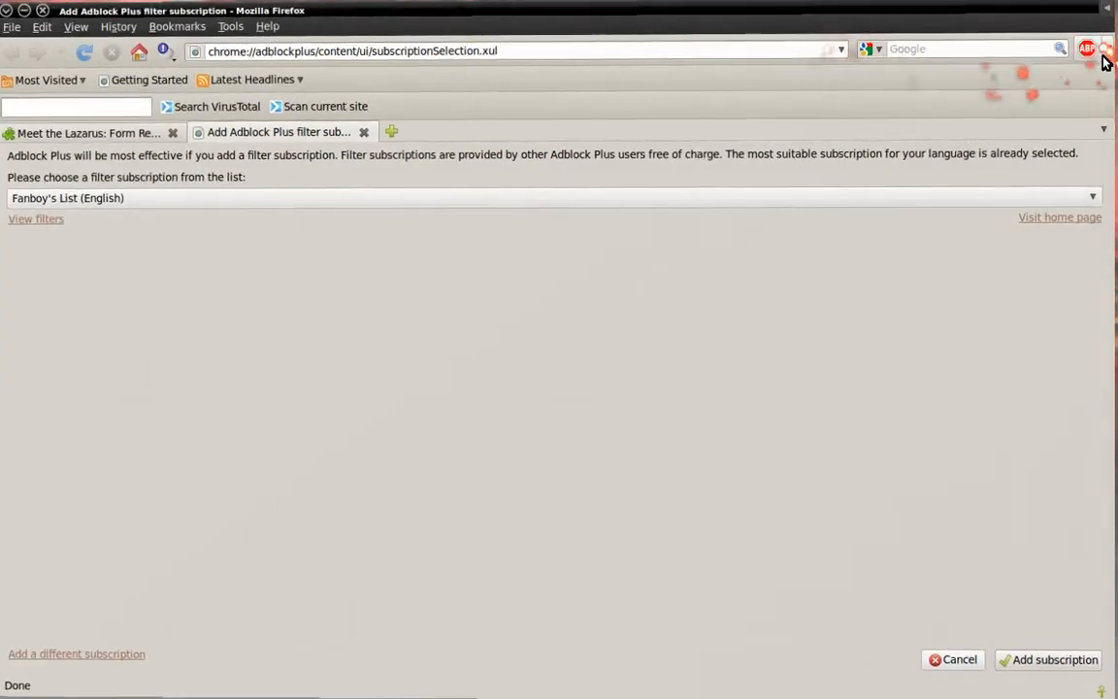
pyautogui.moveTo(1089, 50)
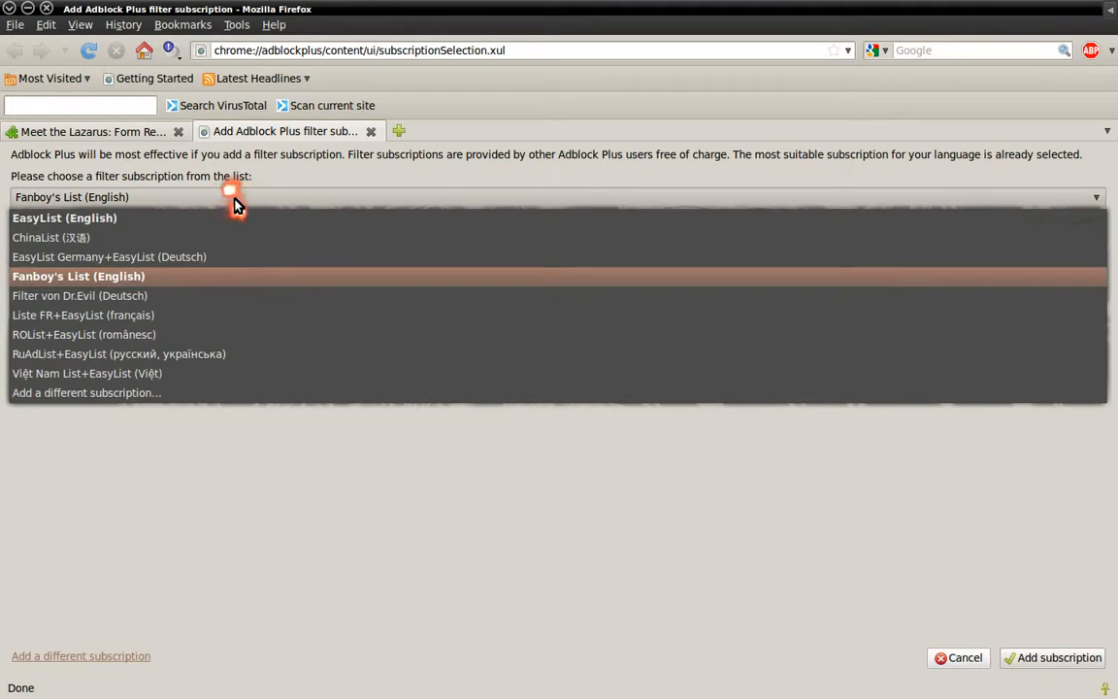
pyautogui.moveTo(236, 204)
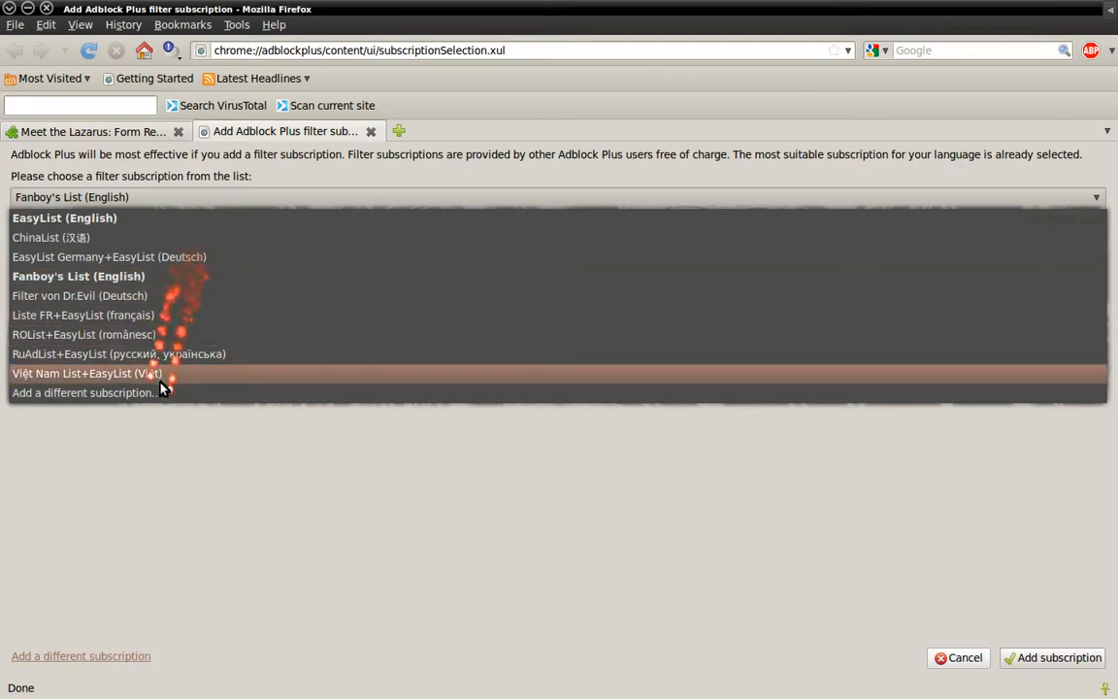
# Step: Keep Fanboy's List (English) selected and add it as the Adblock Plus subscription
pyautogui.click(77, 196)
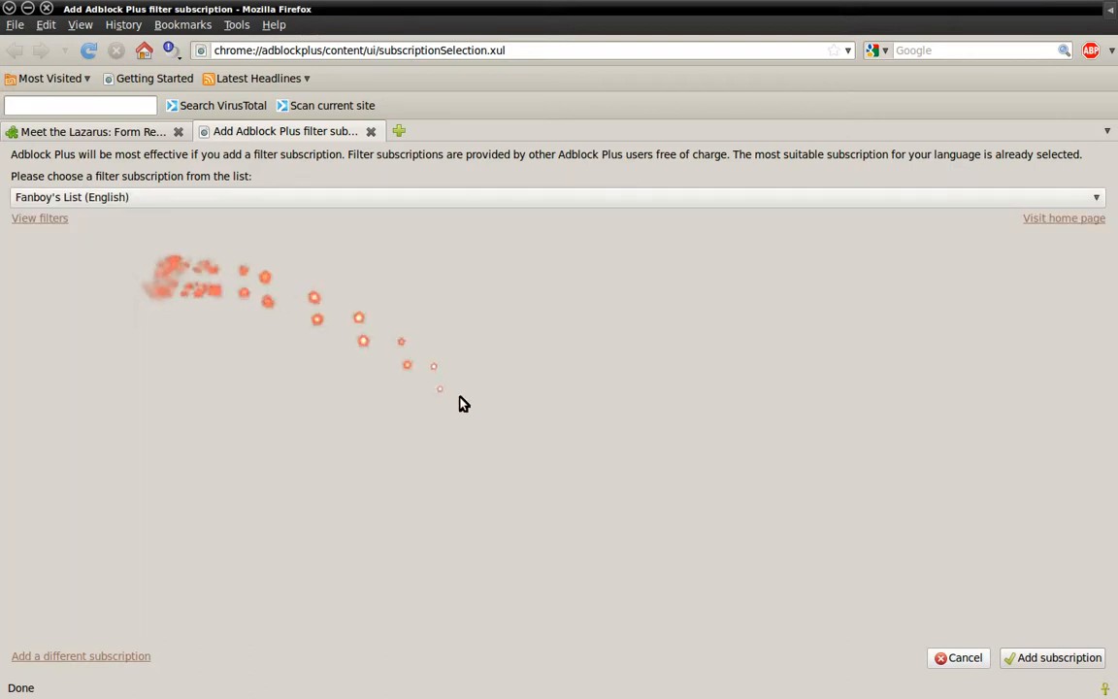
pyautogui.click(1053, 657)
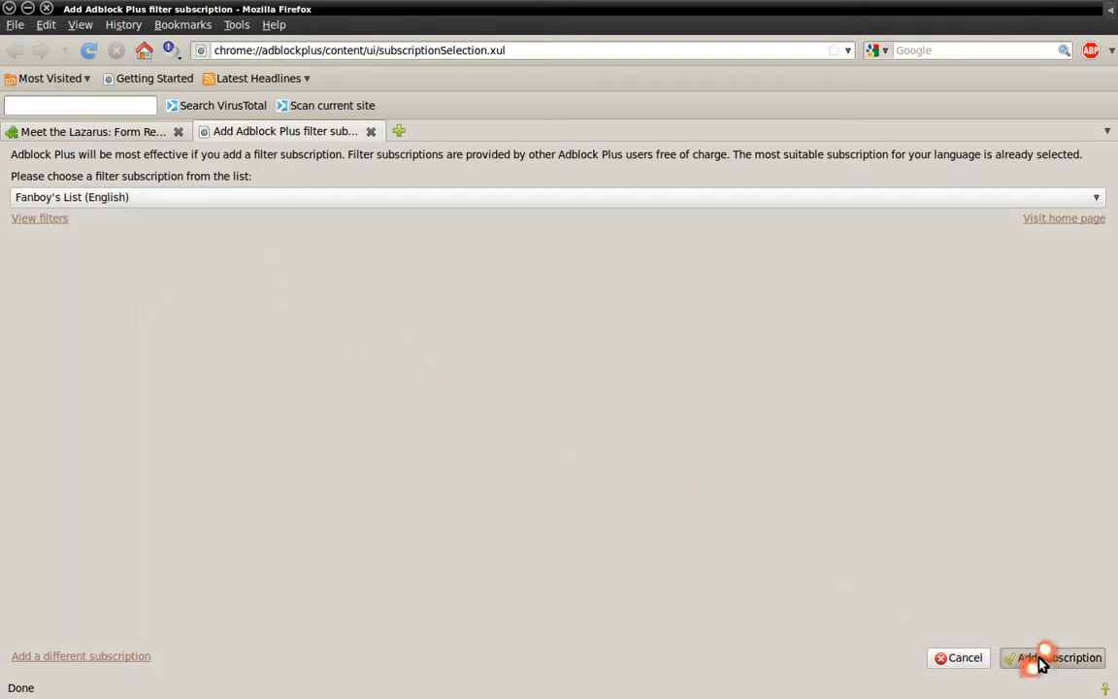
pyautogui.click(1053, 657)
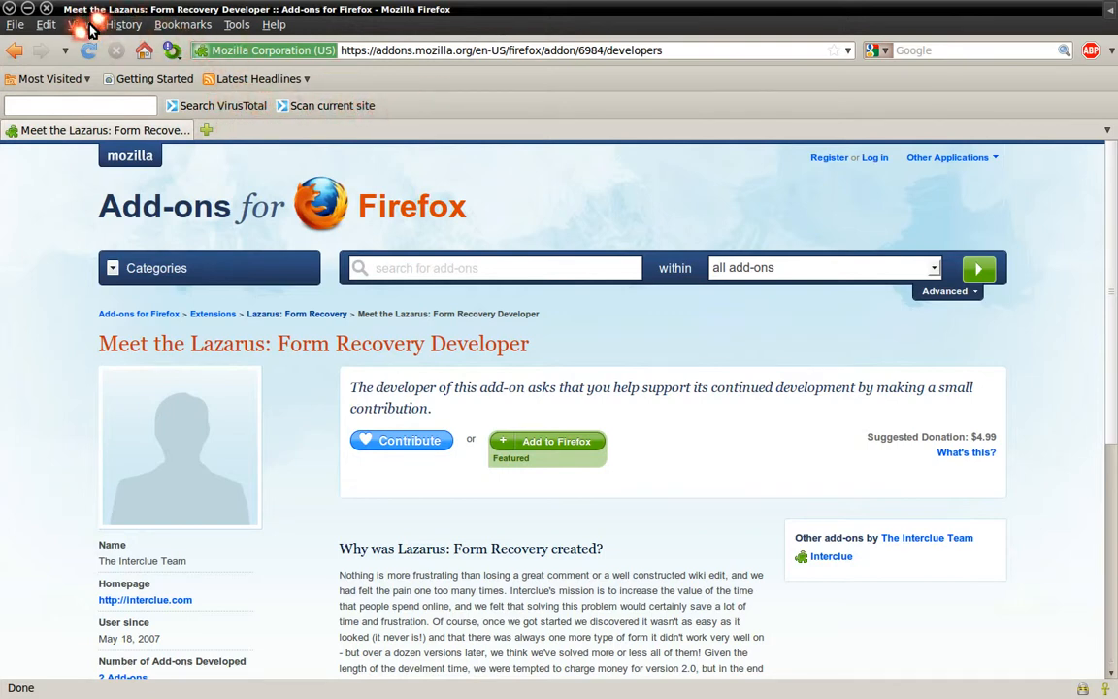
# Step: Open the View menu to reach the Toolbars list with the VirusTotal Toolbar entry
pyautogui.click(80, 24)
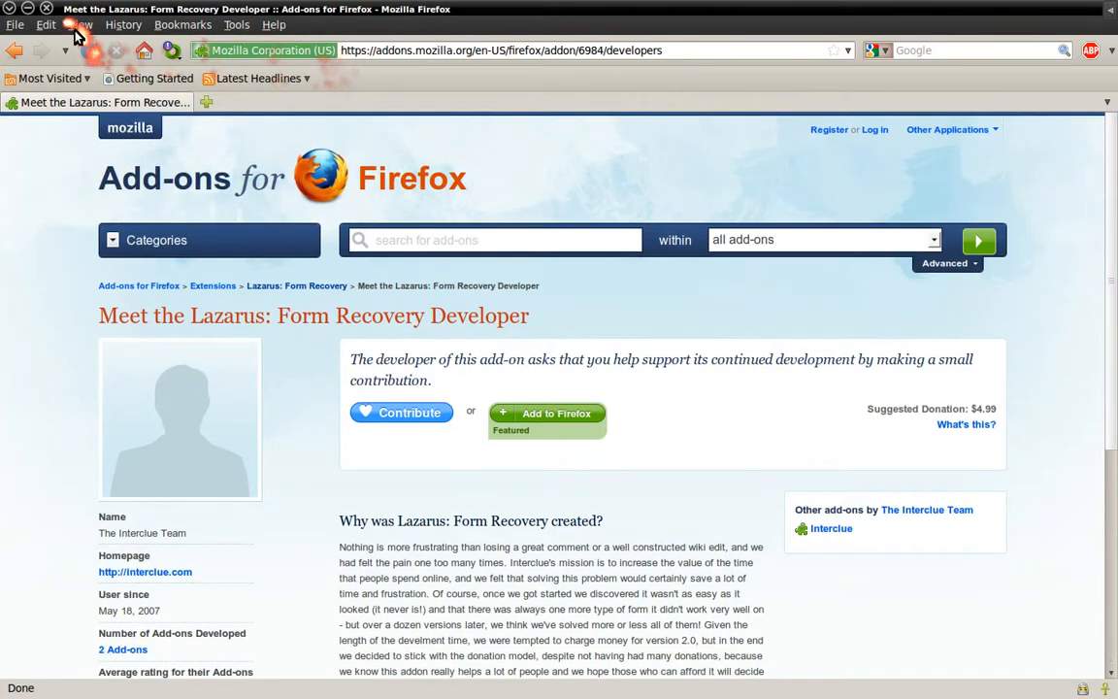
pyautogui.click(81, 24)
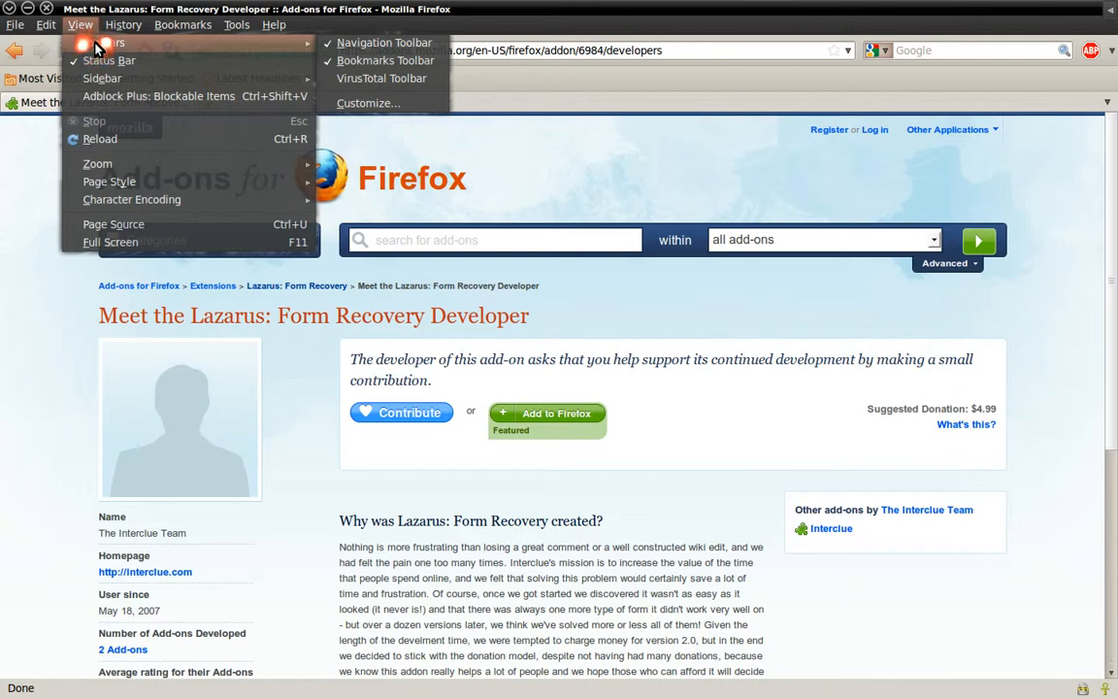
pyautogui.moveTo(384, 42)
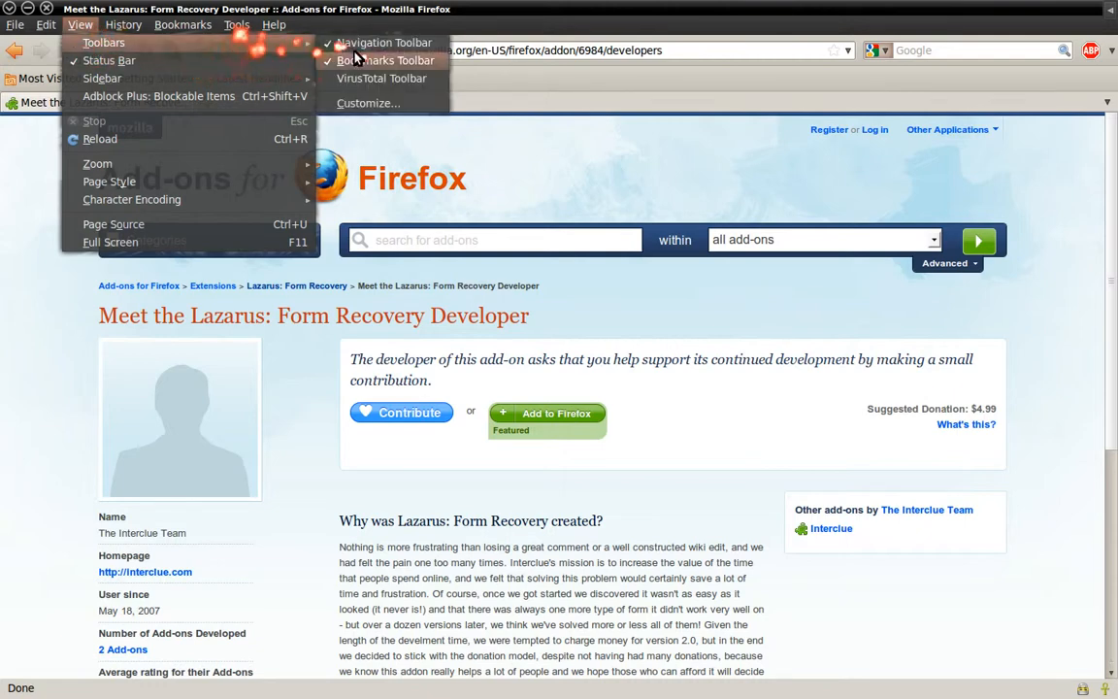